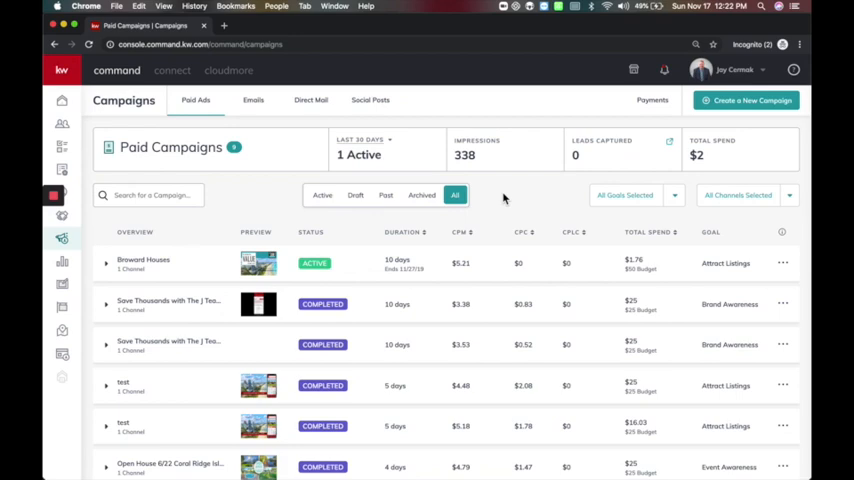
mouse_move(530, 212)
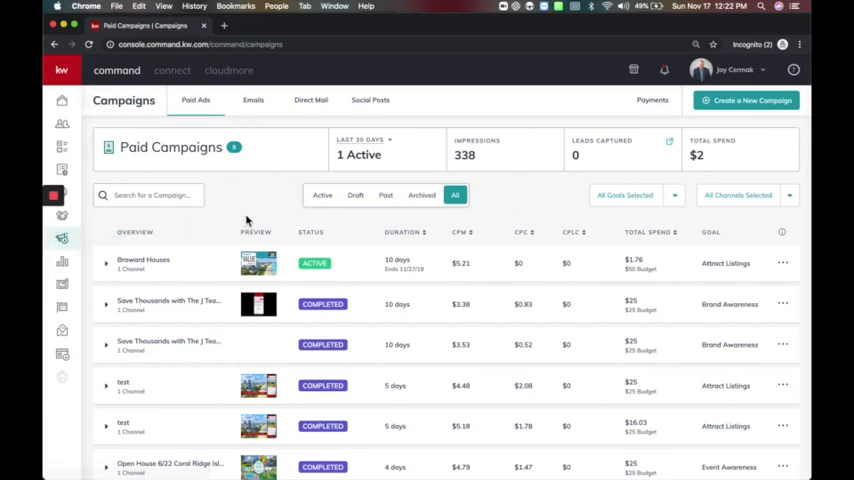
mouse_move(522, 172)
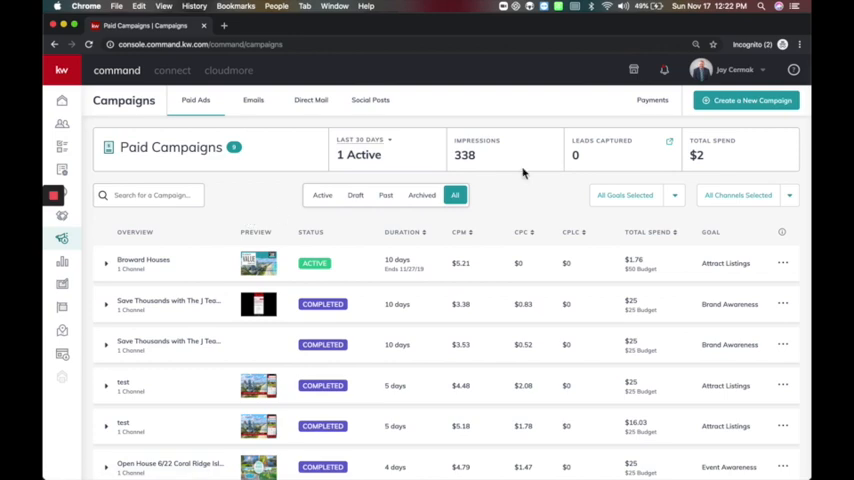
mouse_move(656, 112)
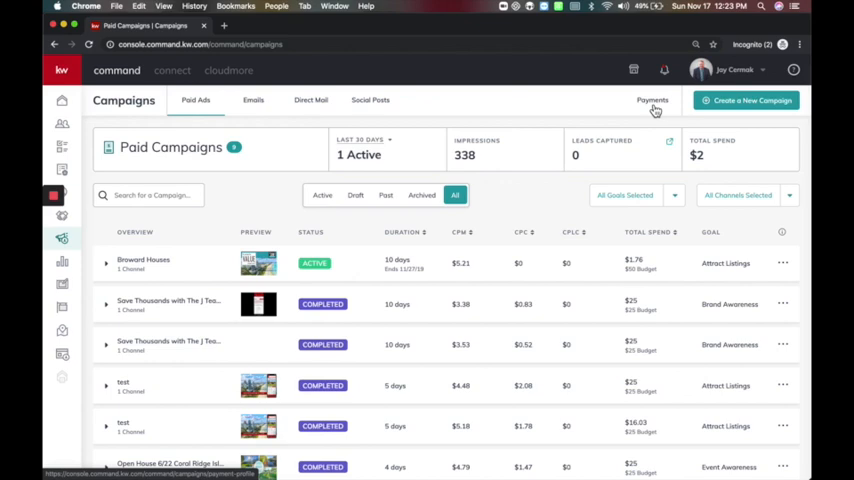
mouse_move(536, 198)
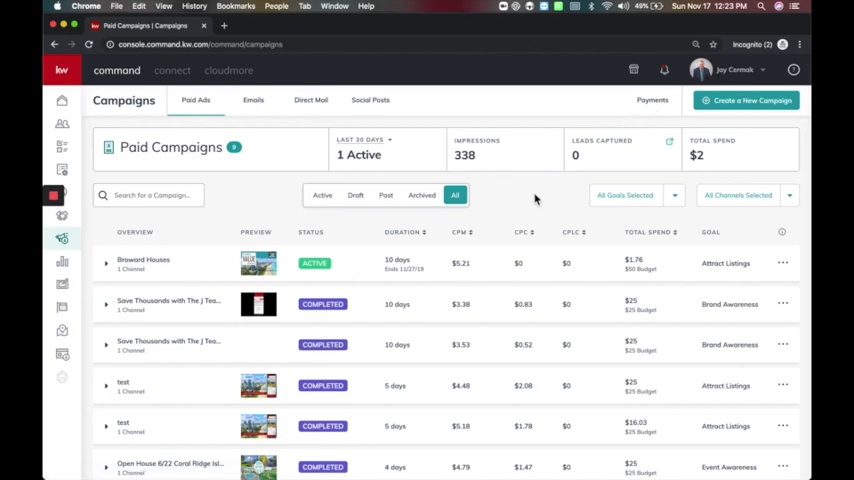
mouse_move(170, 256)
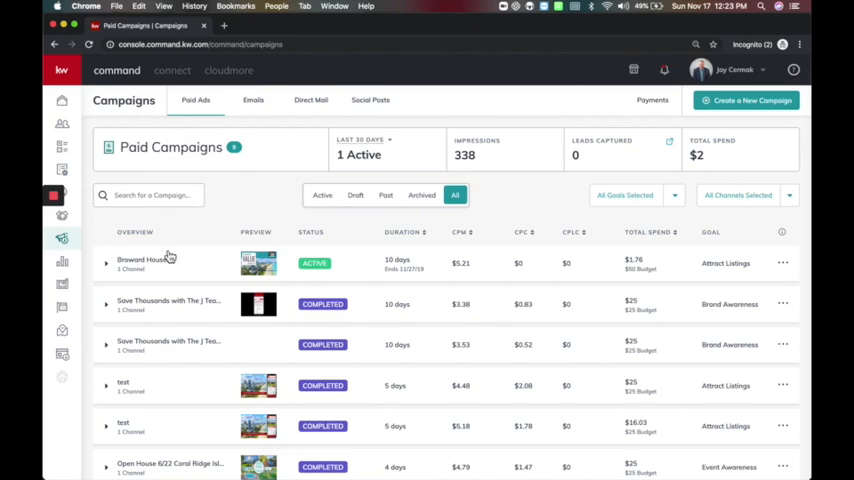
mouse_move(758, 100)
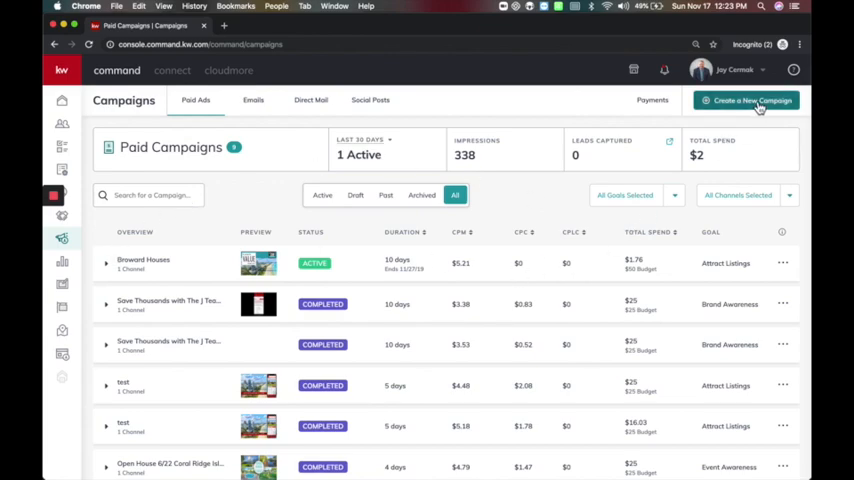
Create a Social Ad campaign 'Save Thousands with KM' with Brand Awareness goal on Facebook
click(744, 100)
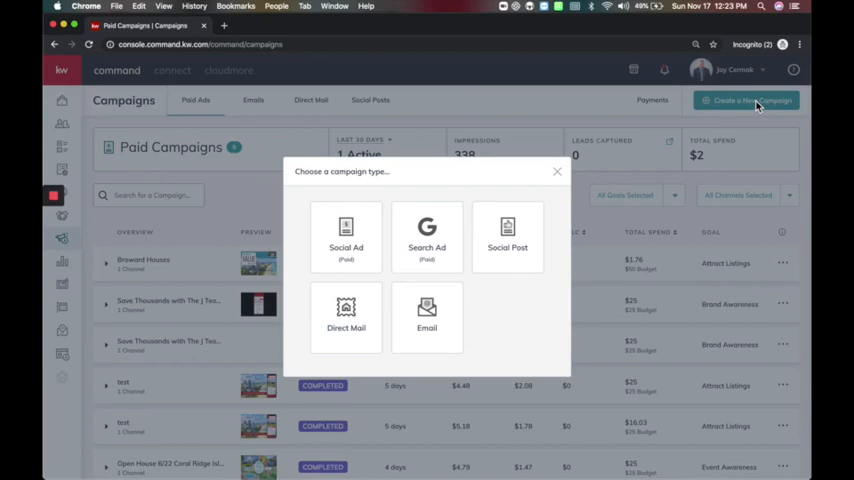
click(346, 236)
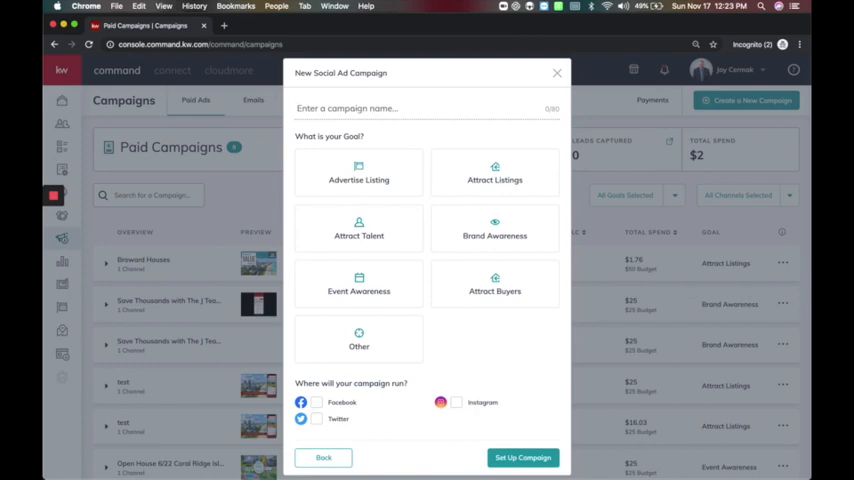
text(Save Thousands with KM)
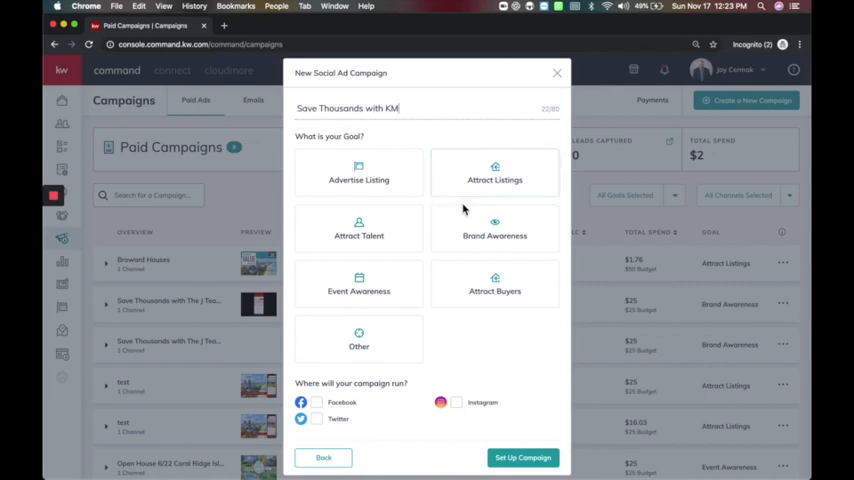
click(494, 228)
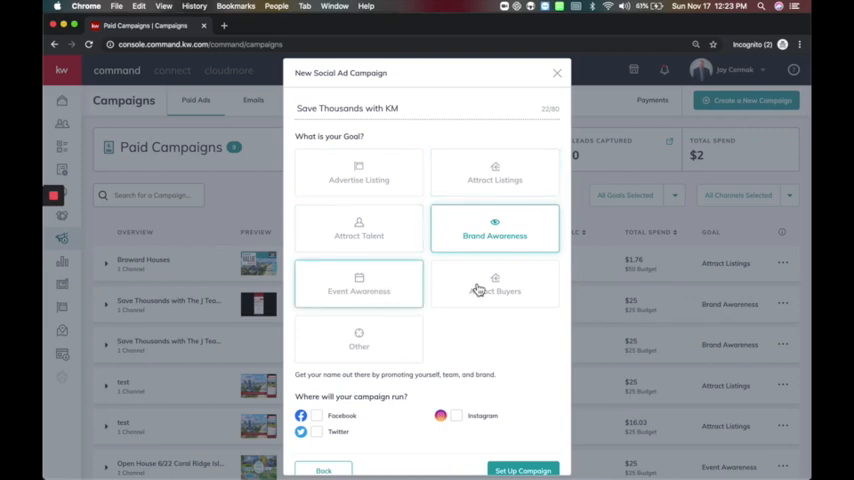
mouse_move(378, 138)
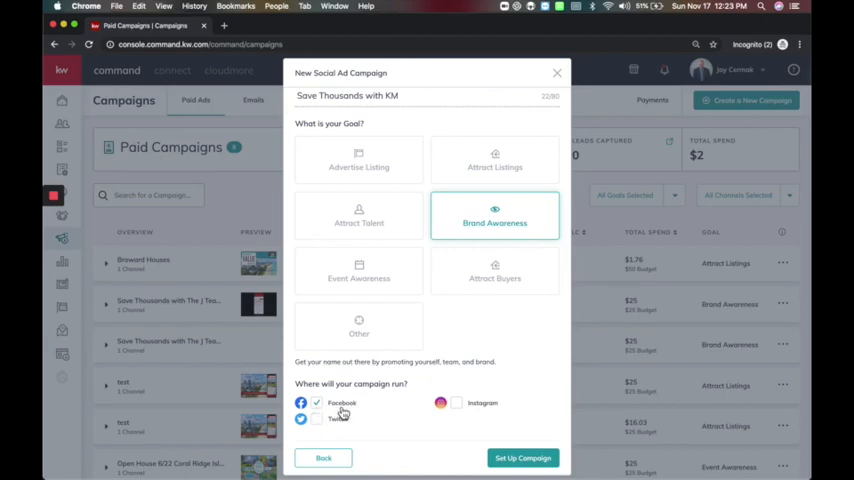
click(556, 72)
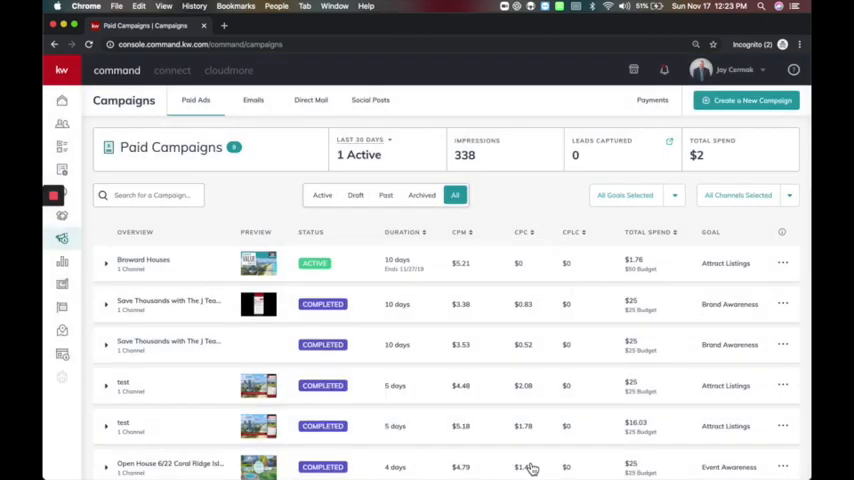
Set up the campaign to reach its Review and Customize page
click(744, 100)
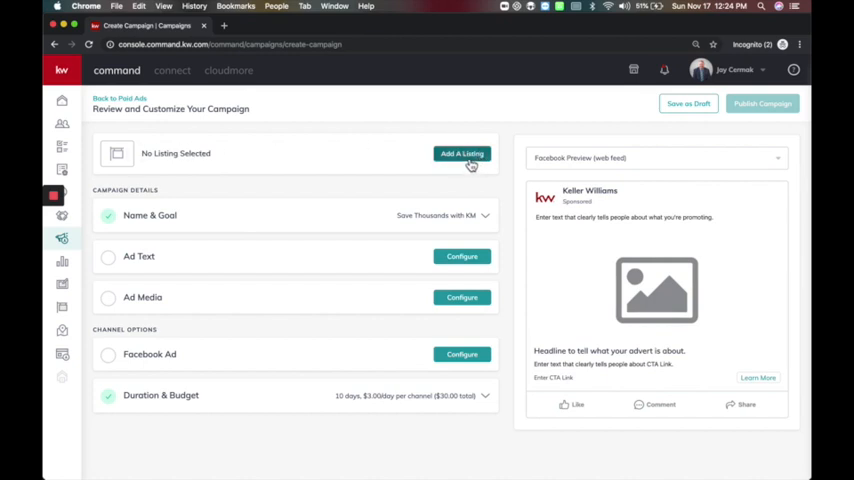
mouse_move(116, 220)
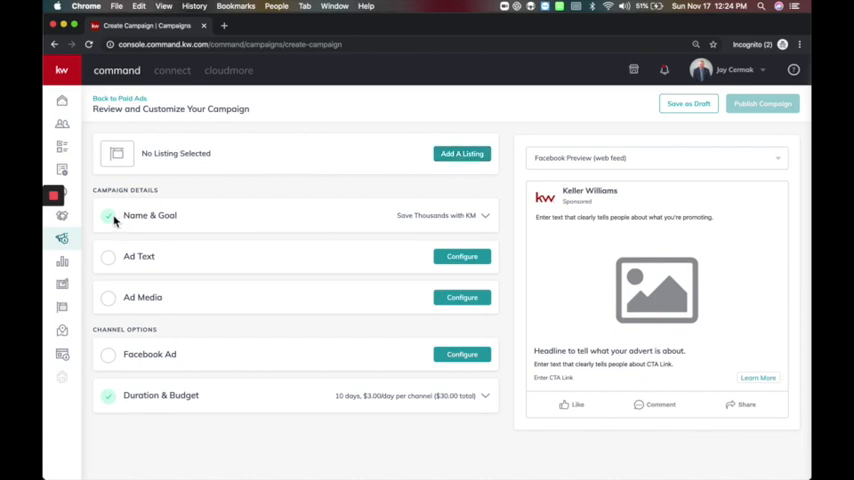
mouse_move(136, 264)
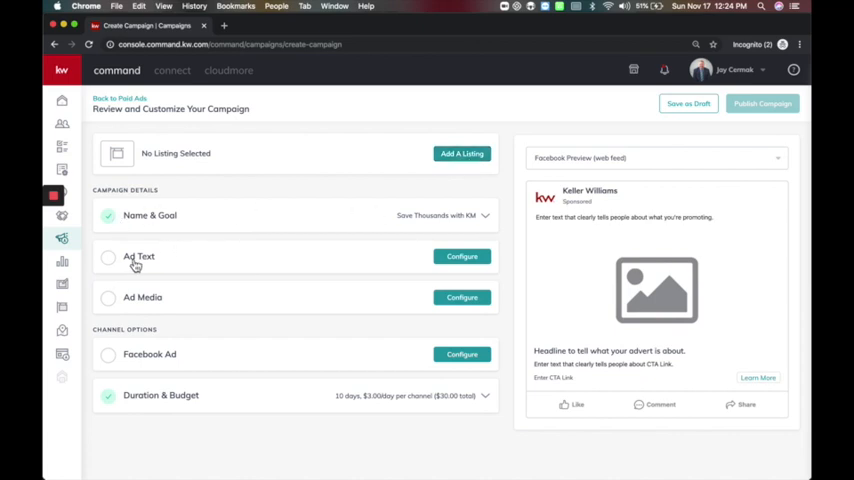
Enter the ad text with headline 'SAVE THOUSANDS ON A HOME $$$'
click(462, 256)
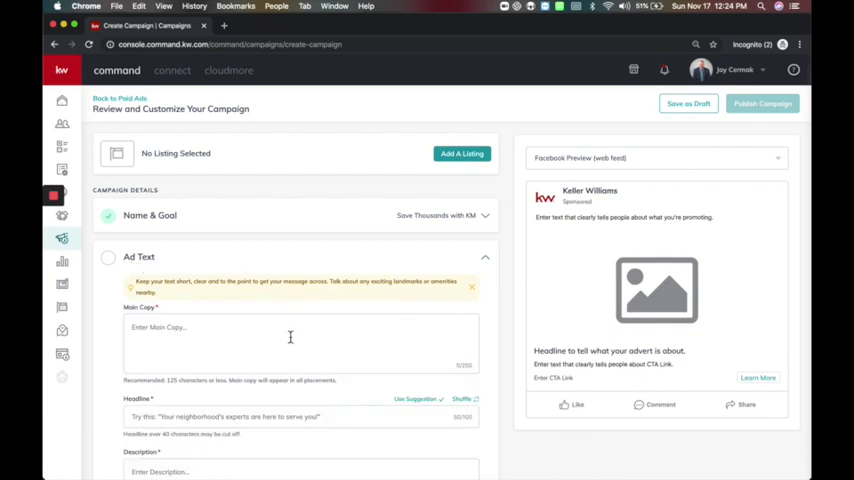
scroll(down, 3)
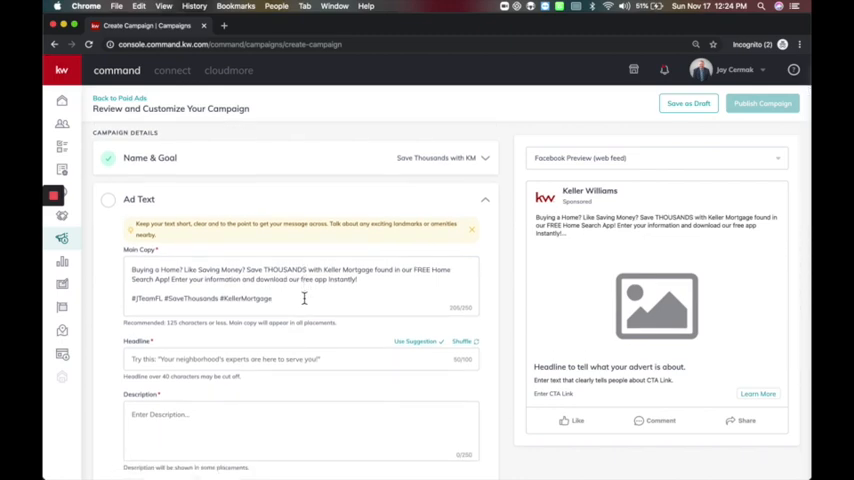
scroll(down, 3)
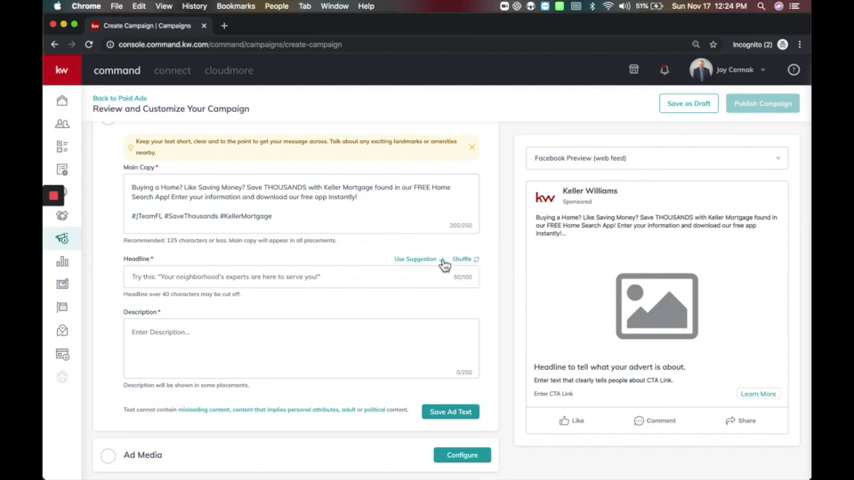
click(414, 260)
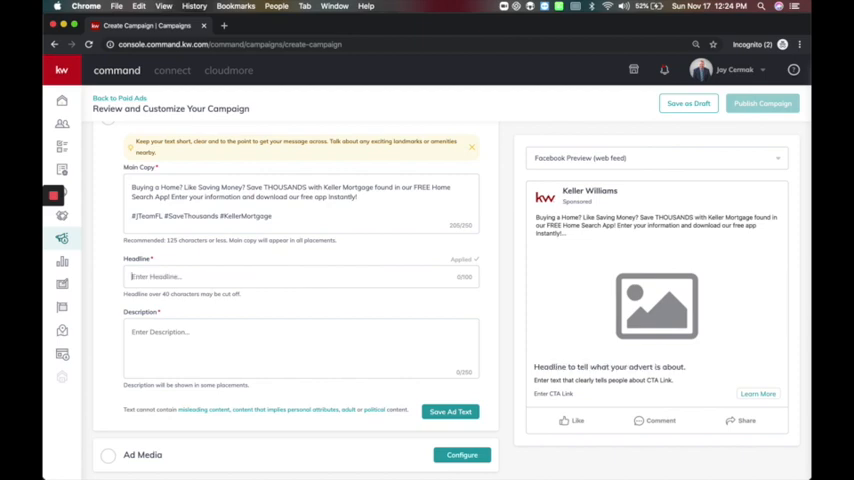
text(i)
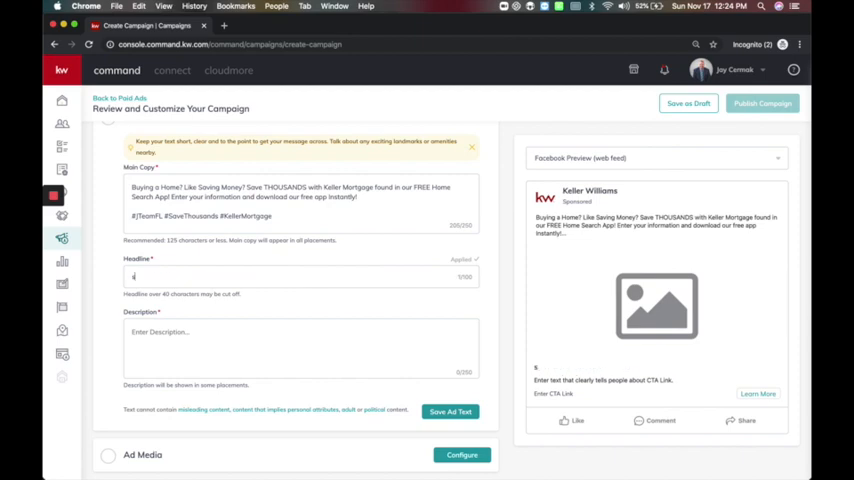
text(SAVE THOUSD)
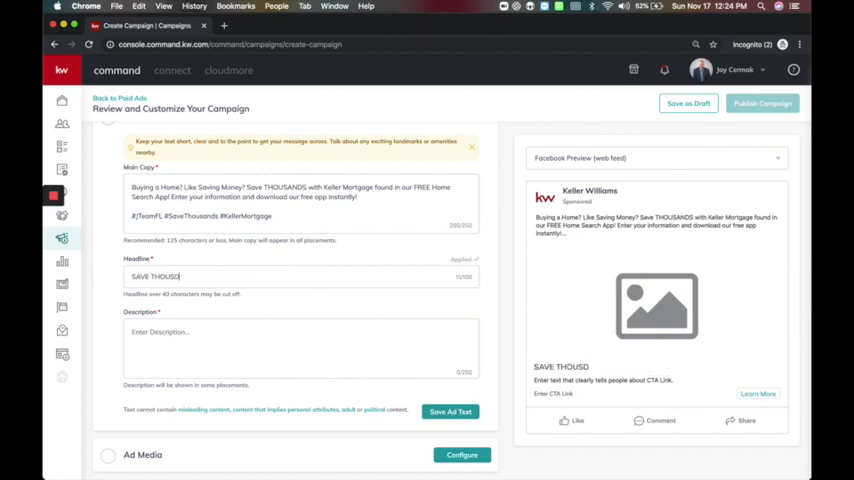
text(ANDS)
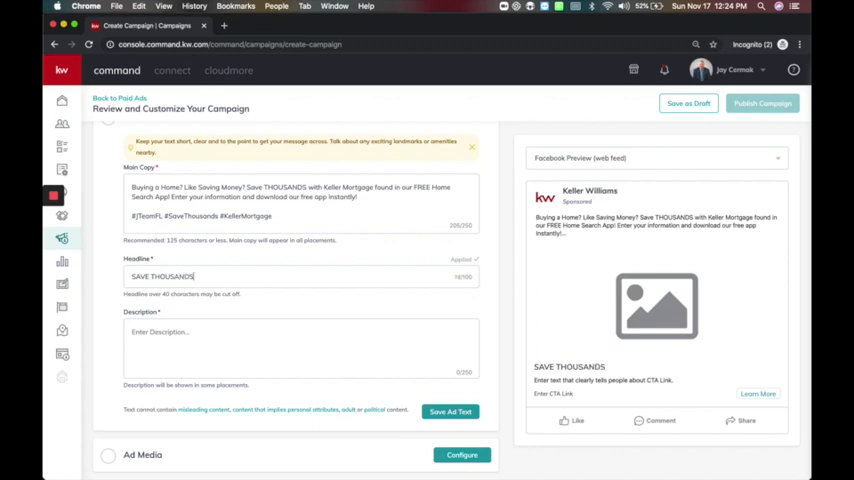
text(ON AN)
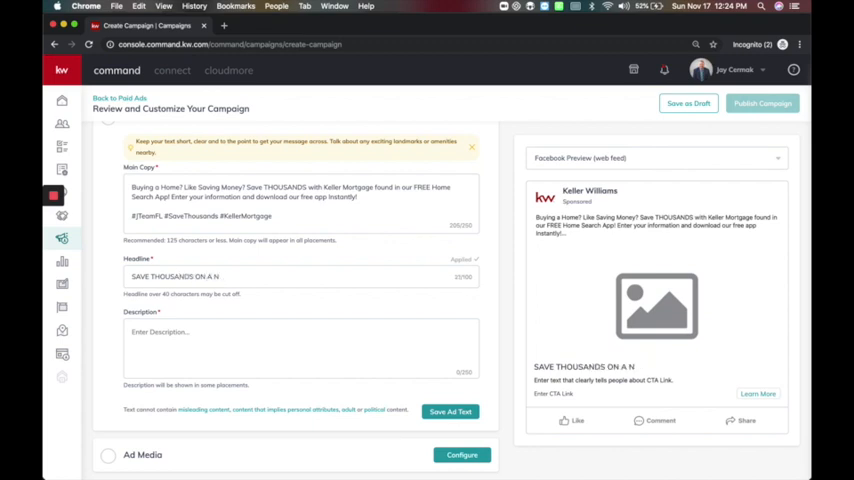
text(HOME $$$)
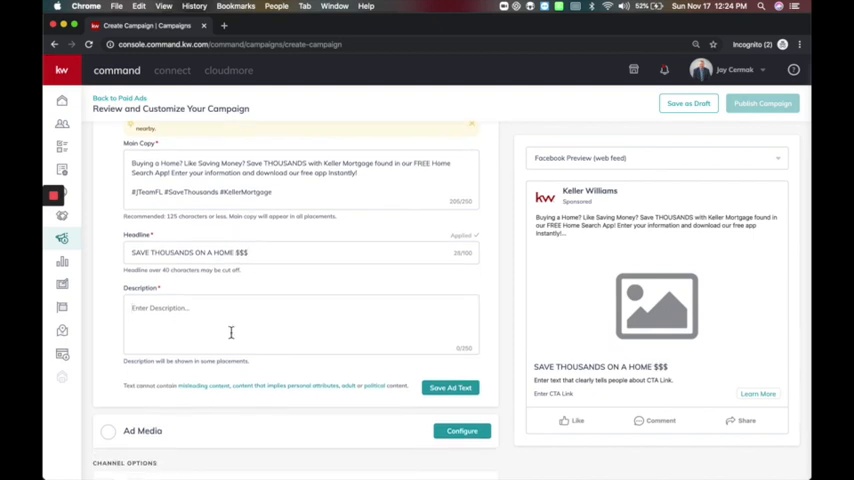
Write the description inviting users to the free home search app account
text(Enter your information and)
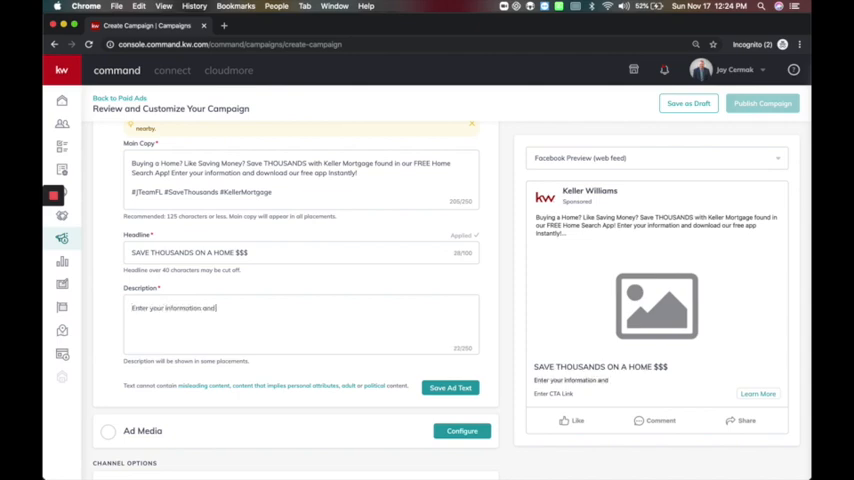
text(acco)
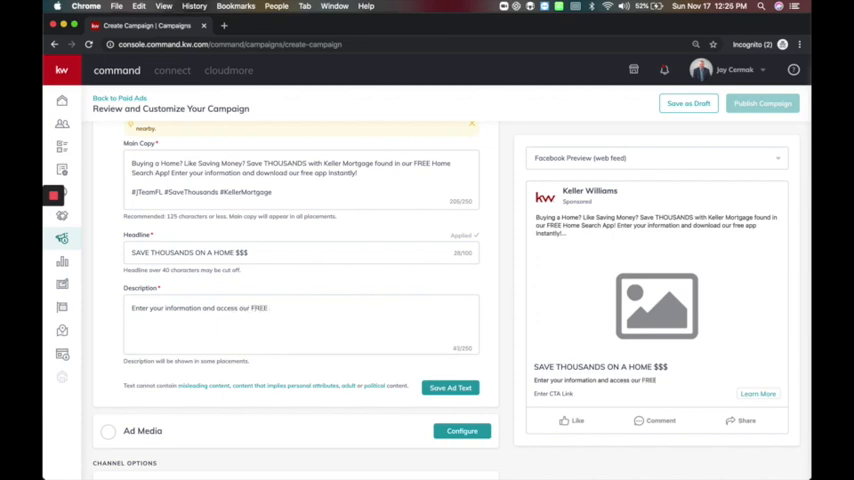
text(home search mobile app ins)
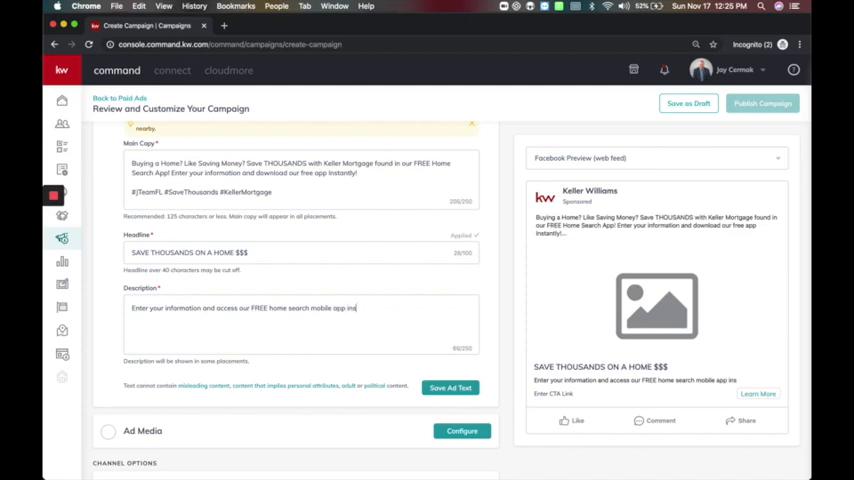
text(tantly!)
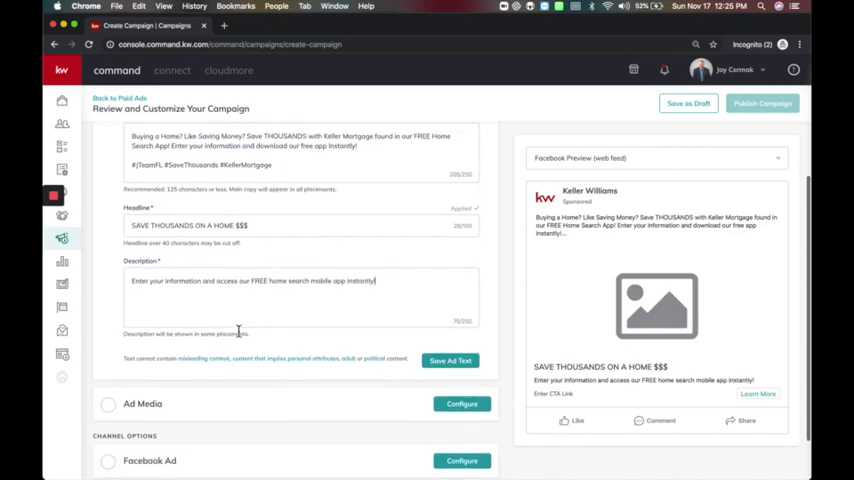
scroll(down, 3)
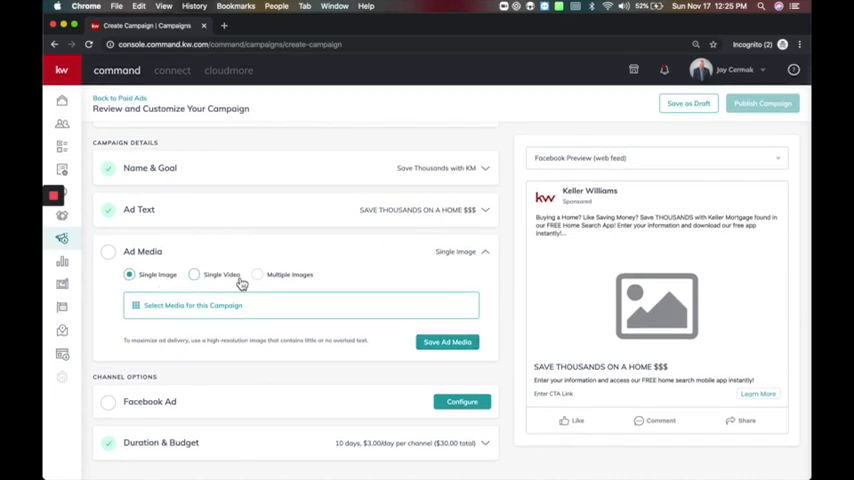
mouse_move(294, 284)
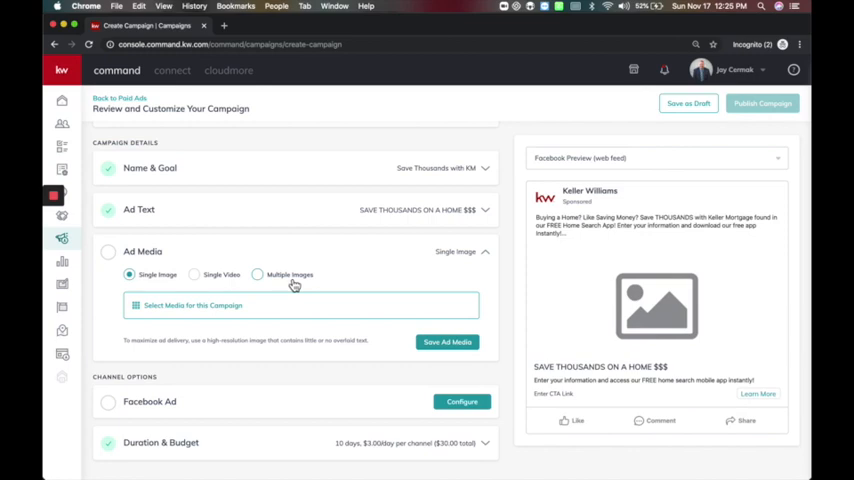
Set the ad media to Single Video and start selecting media
click(194, 274)
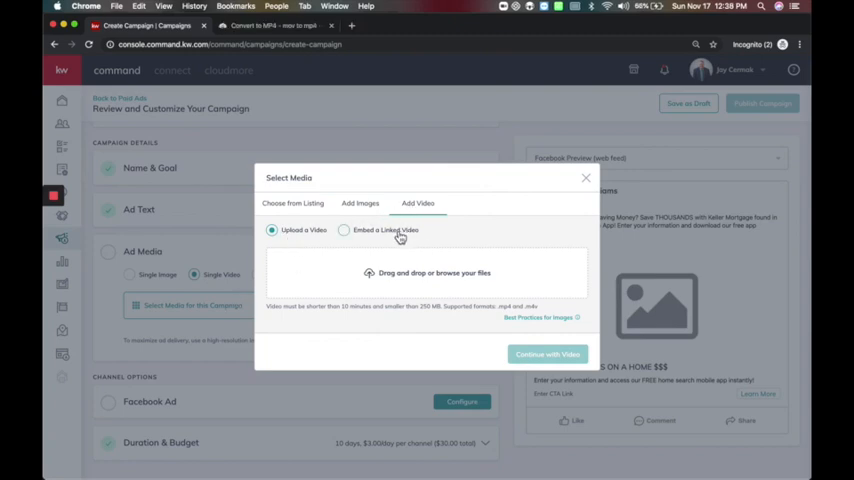
Upload the mp4 video and continue with it as the ad media
click(344, 238)
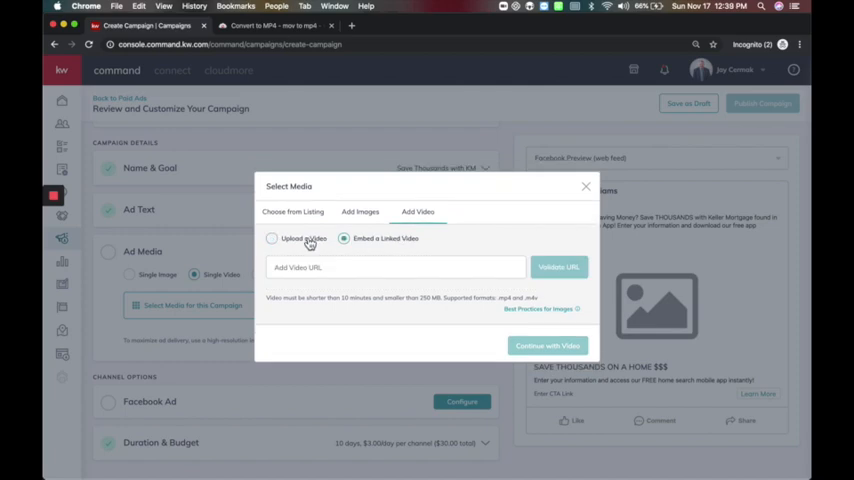
click(272, 230)
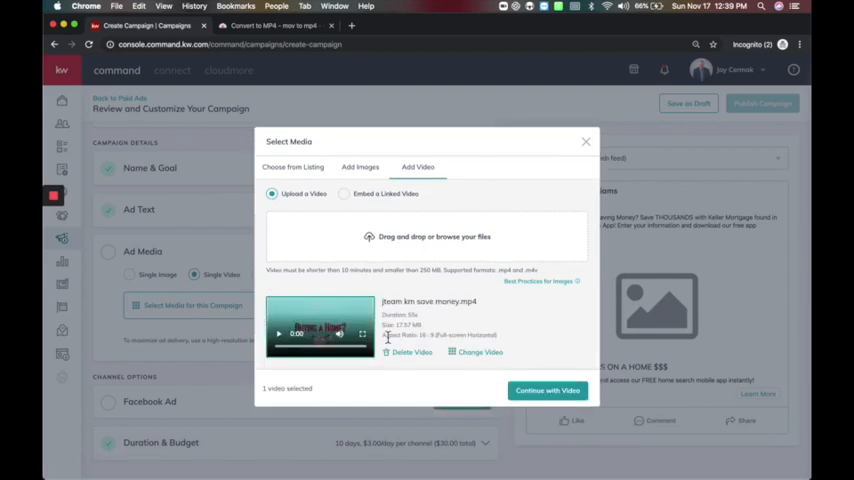
mouse_move(430, 330)
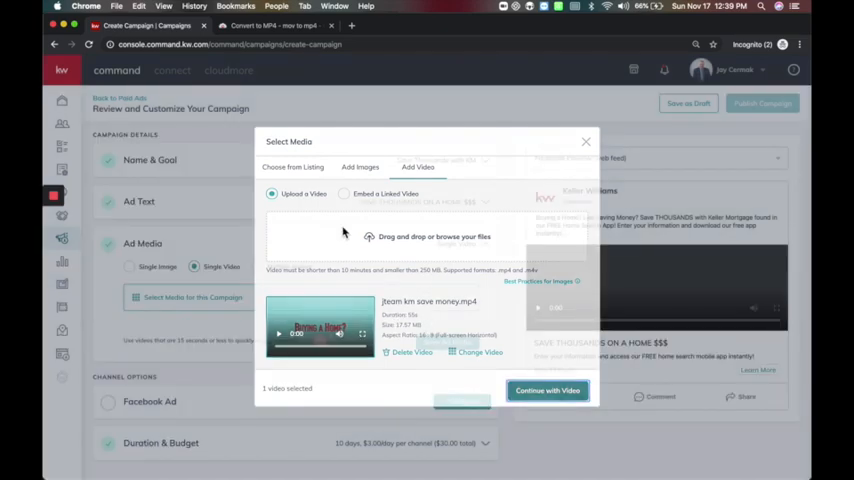
click(548, 390)
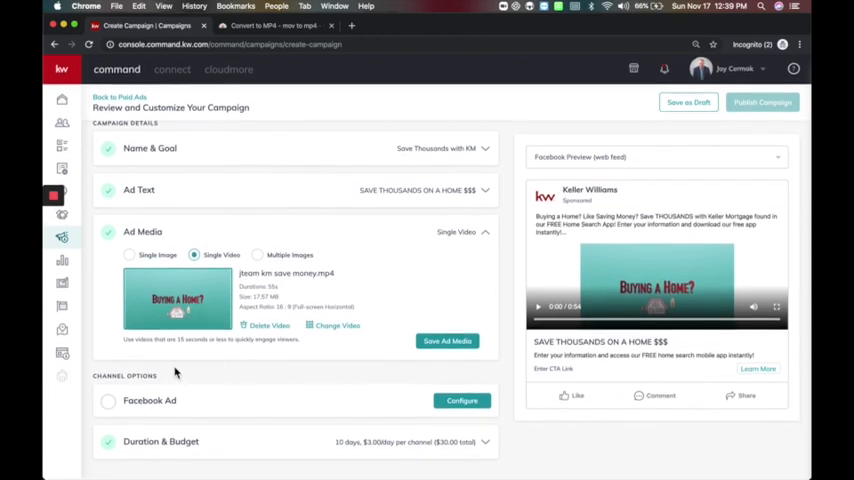
Save the video media and post the ad as The J Team - Fort Lauderdale page
click(462, 400)
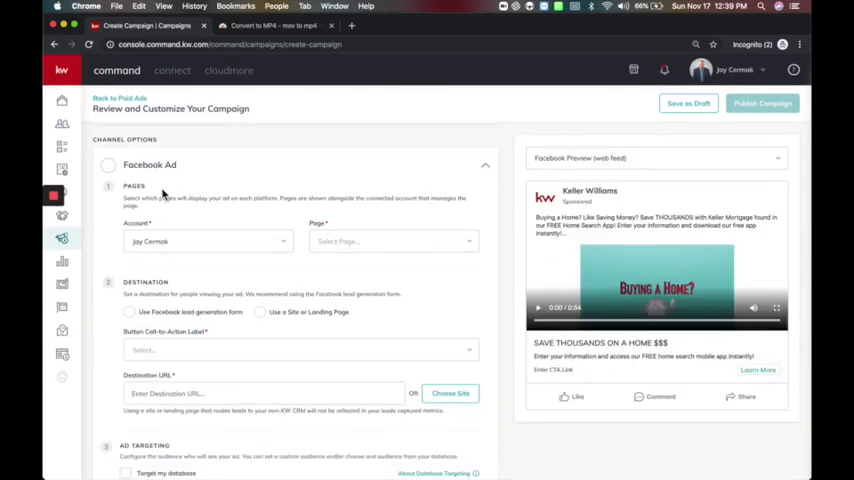
mouse_move(252, 248)
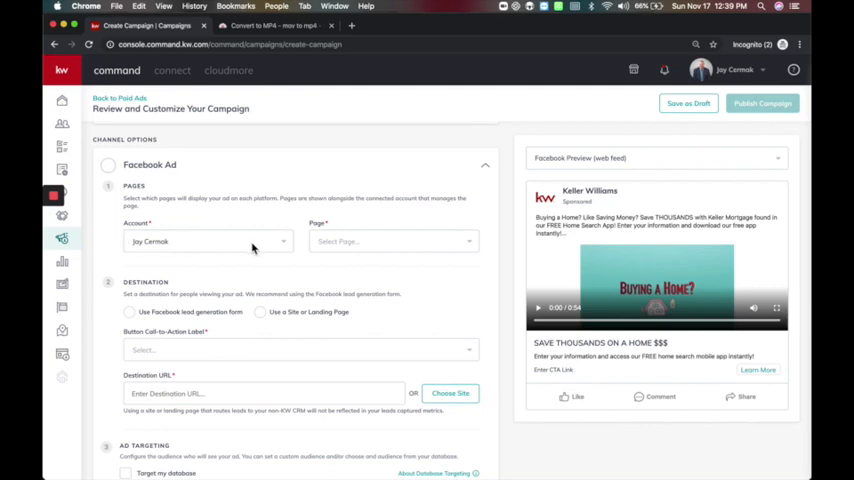
click(390, 240)
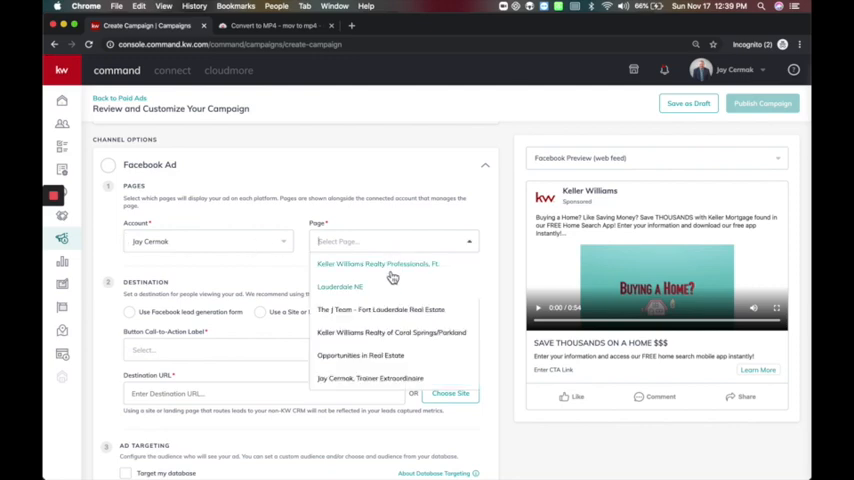
click(380, 308)
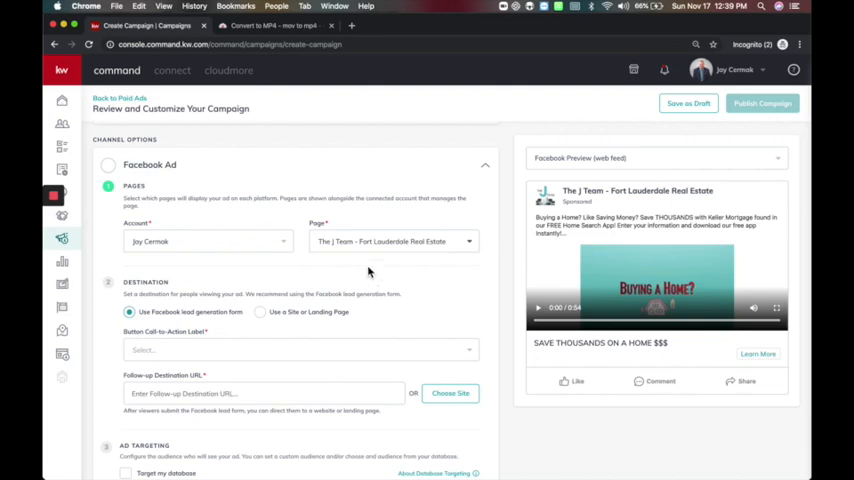
scroll(down, 3)
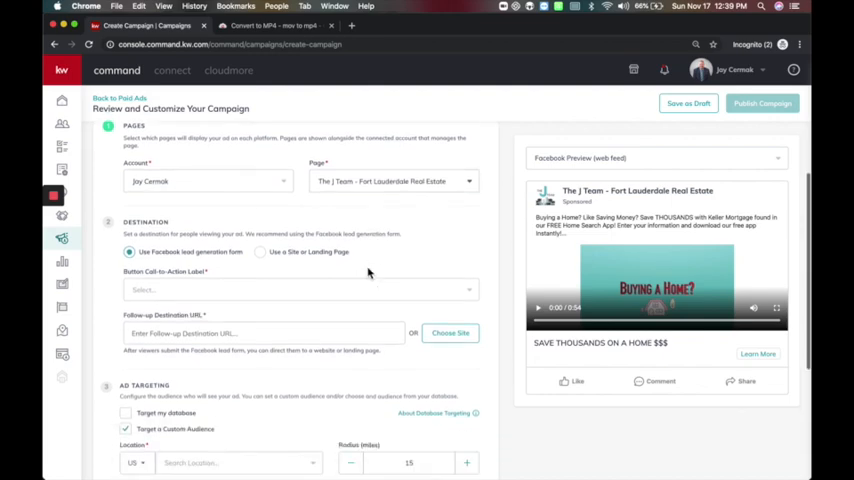
scroll(down, 3)
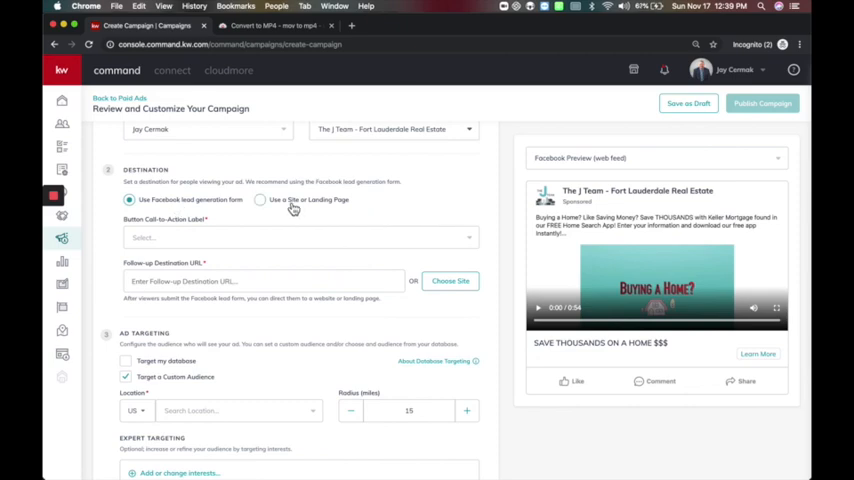
Send leads to a Facebook lead form with Sign Up call to action and app.jteamfl.com follow-up URL
click(260, 200)
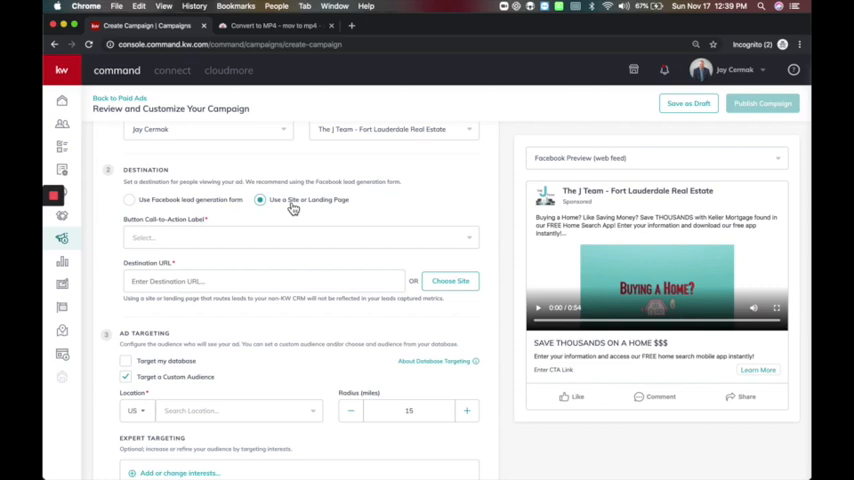
mouse_move(238, 200)
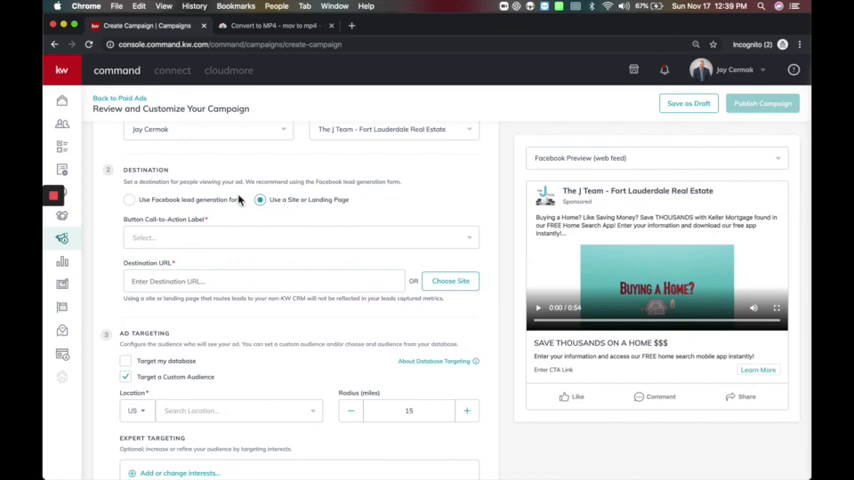
click(128, 200)
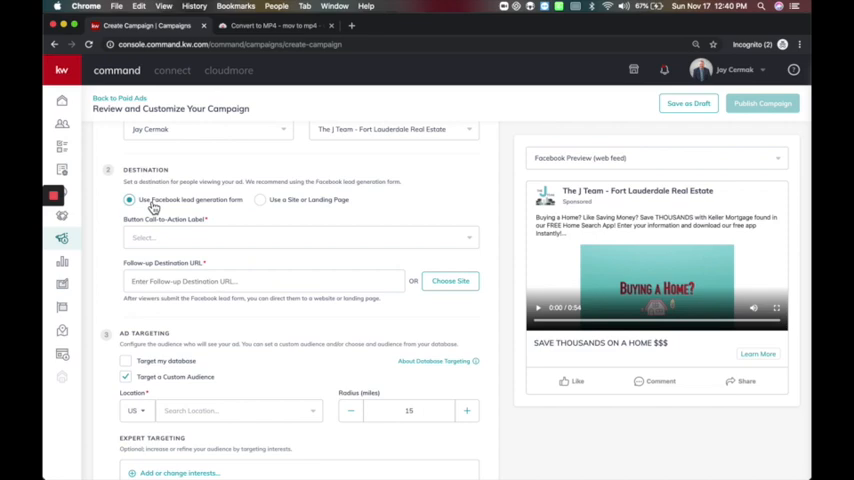
mouse_move(324, 210)
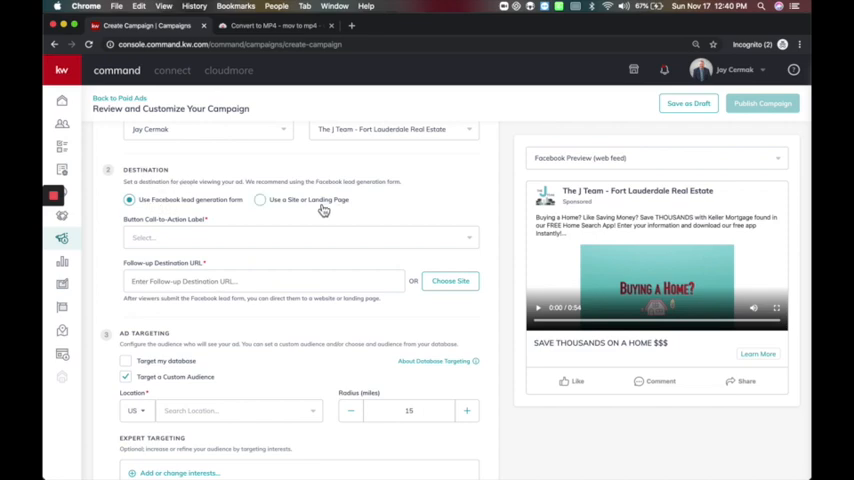
click(260, 200)
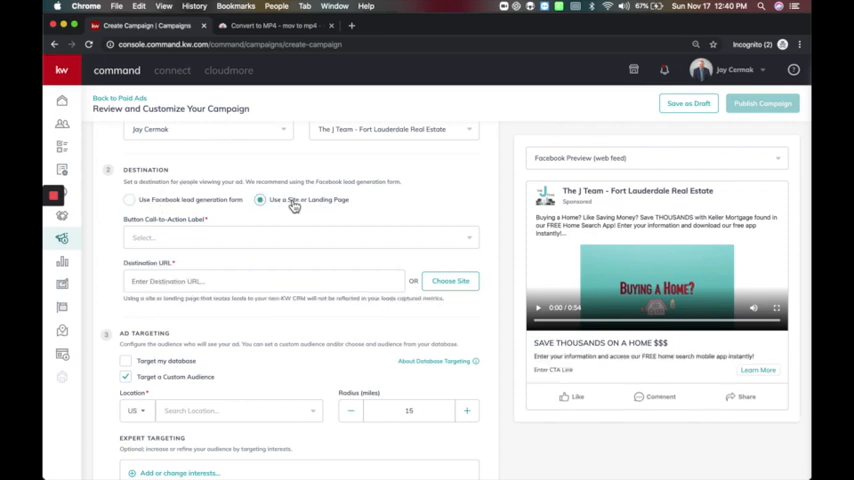
click(128, 200)
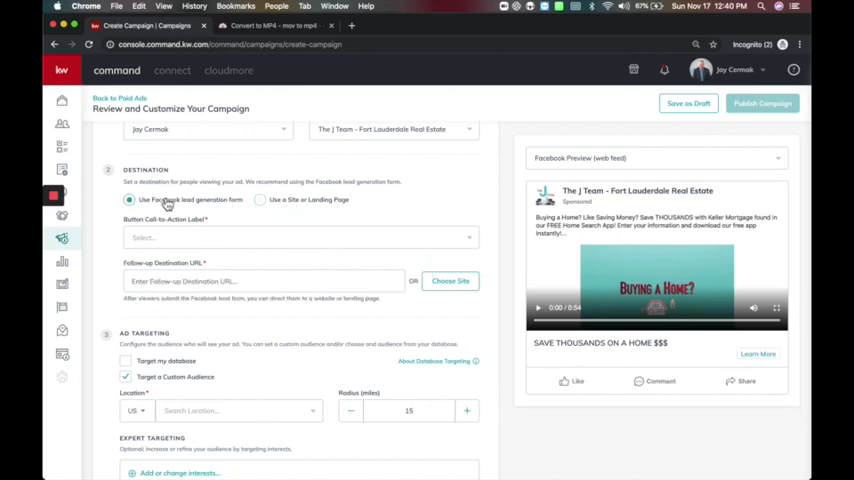
click(300, 238)
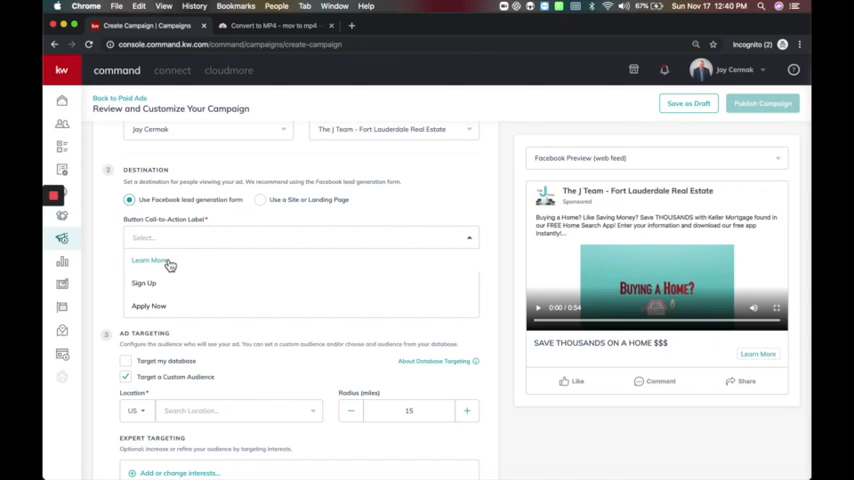
mouse_move(150, 306)
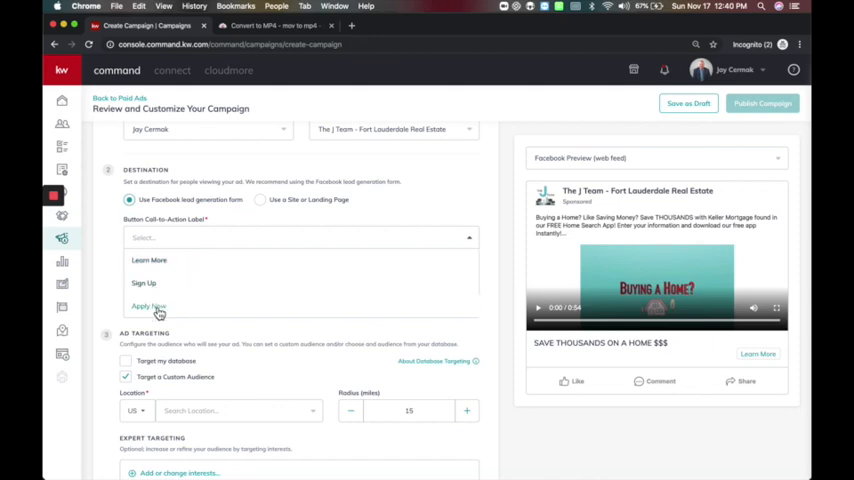
mouse_move(150, 262)
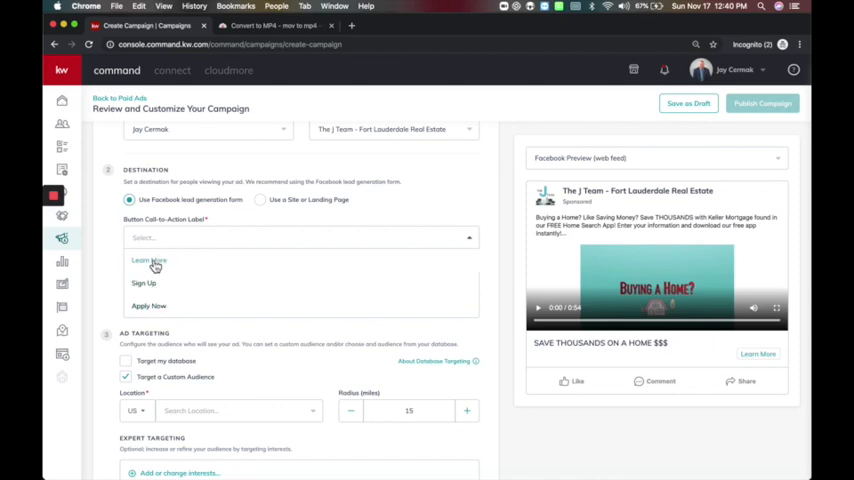
mouse_move(146, 282)
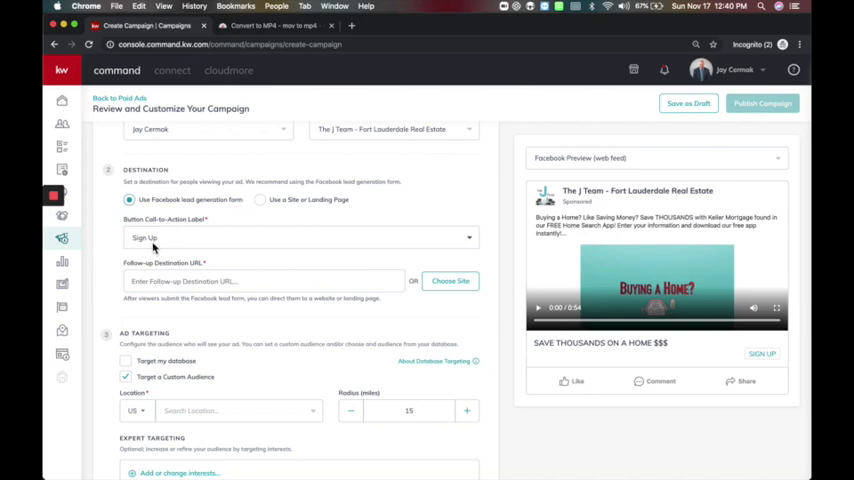
mouse_move(208, 284)
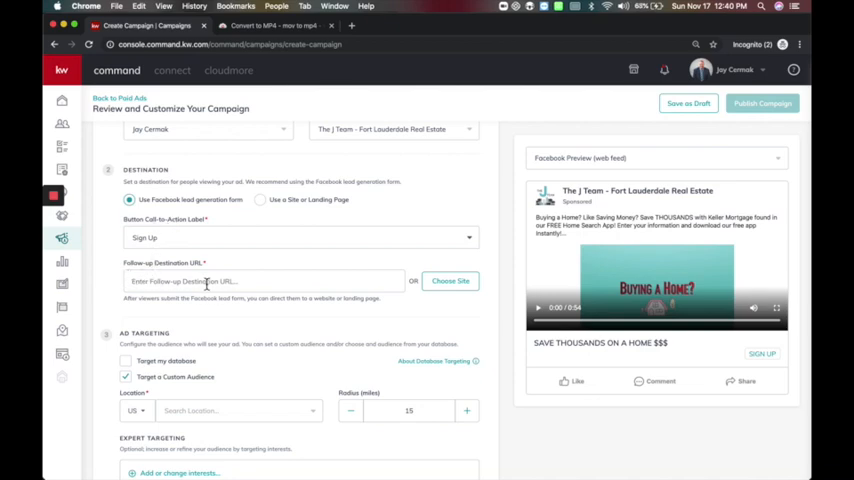
click(478, 24)
text(app.jteamfl.com)
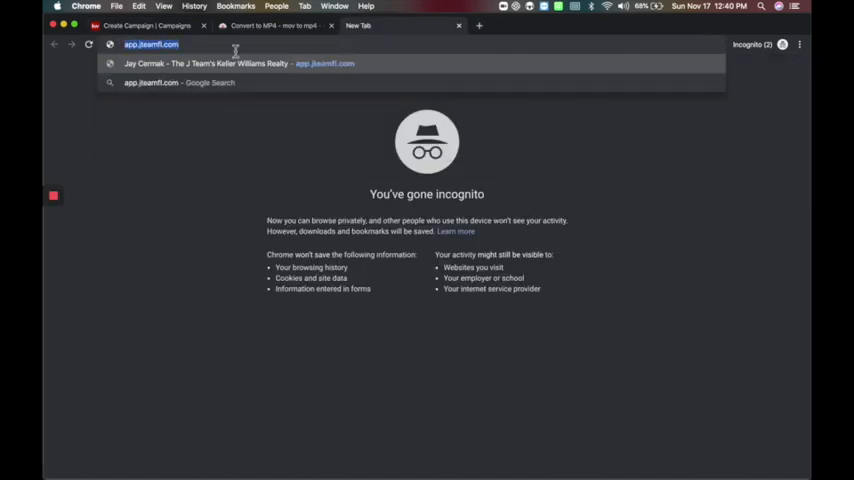
mouse_move(204, 22)
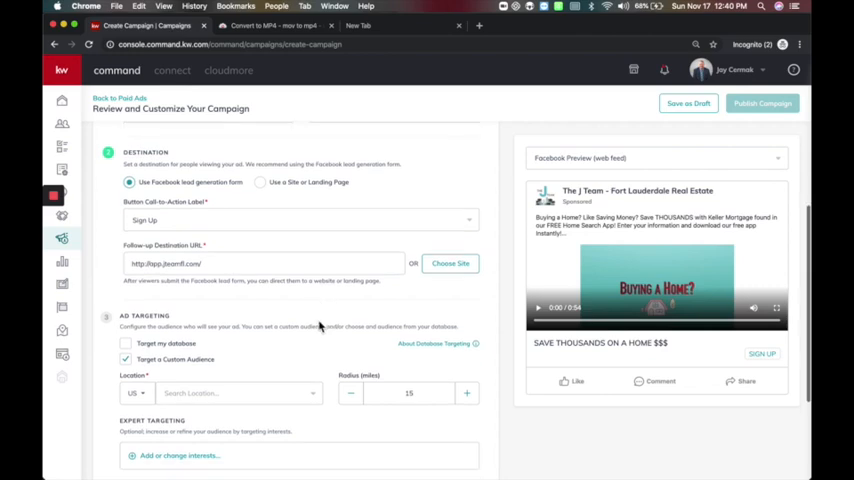
Target the ad at Knoll Ridge, Florida with a 15-mile radius
scroll(down, 3)
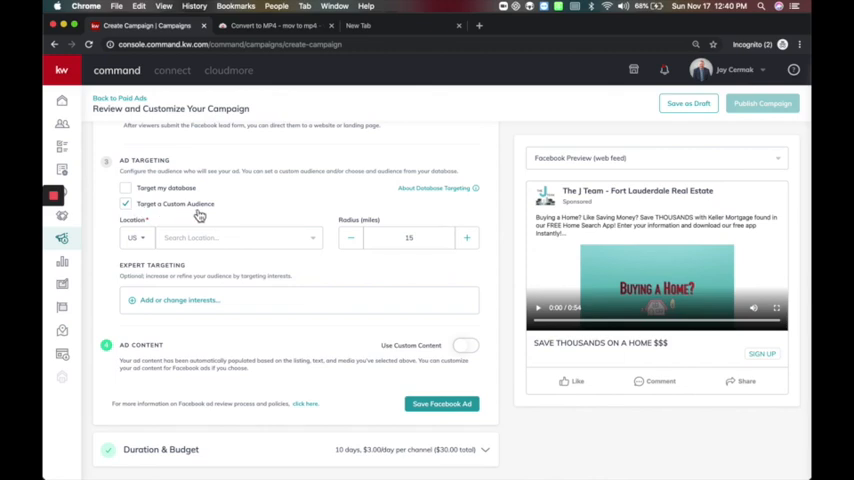
mouse_move(170, 196)
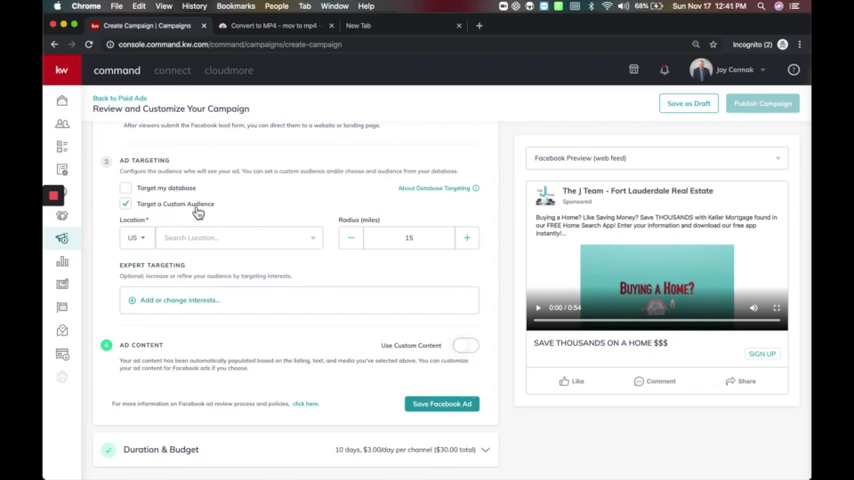
mouse_move(186, 248)
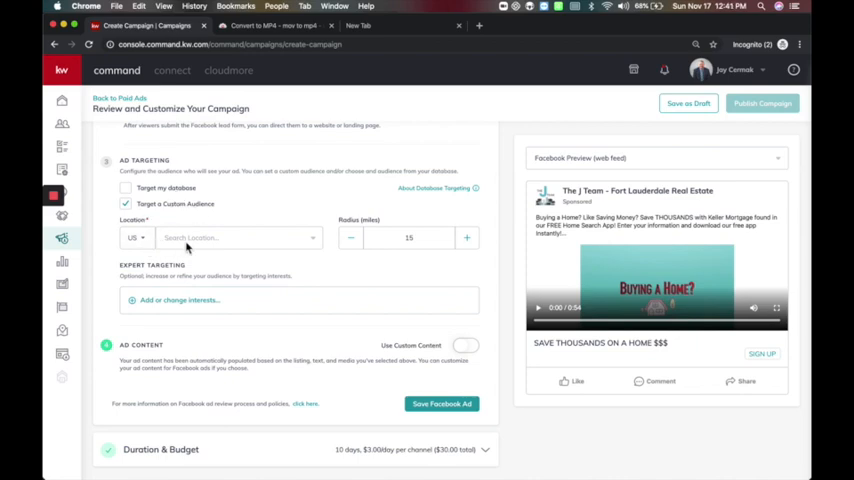
click(234, 238)
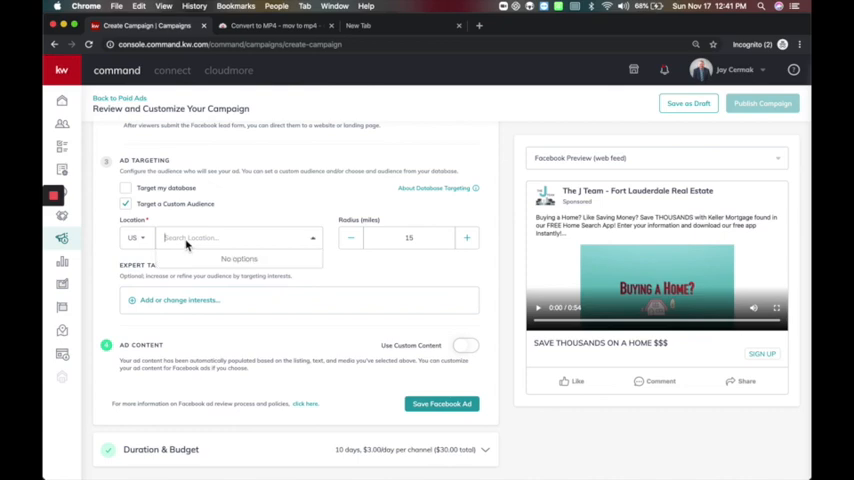
text(knoll ridge, Florida)
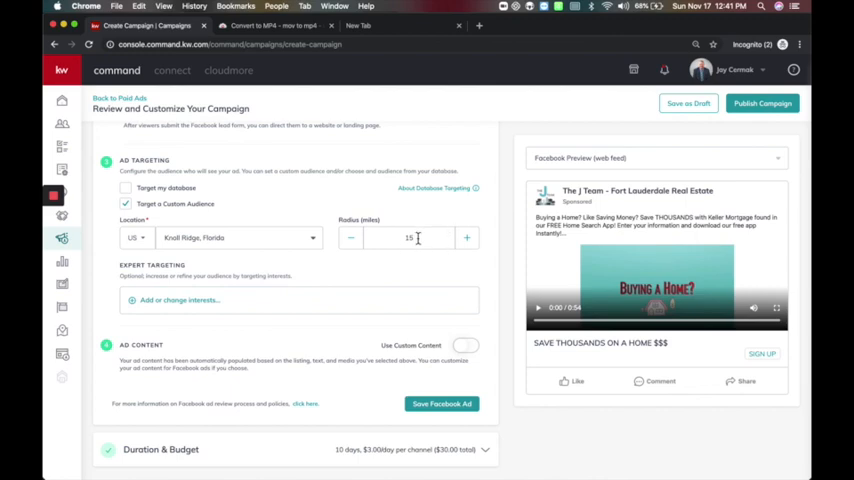
mouse_move(340, 268)
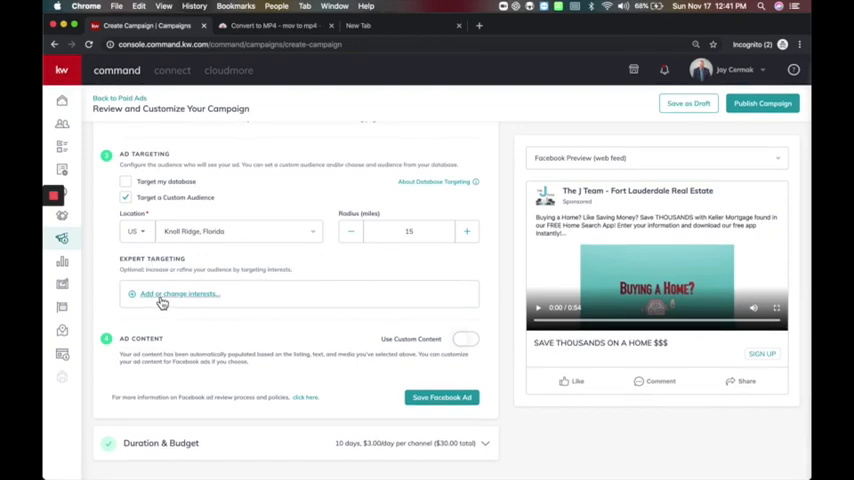
Search expert targeting for 'buyer' and add first-time home buyer interests
click(176, 292)
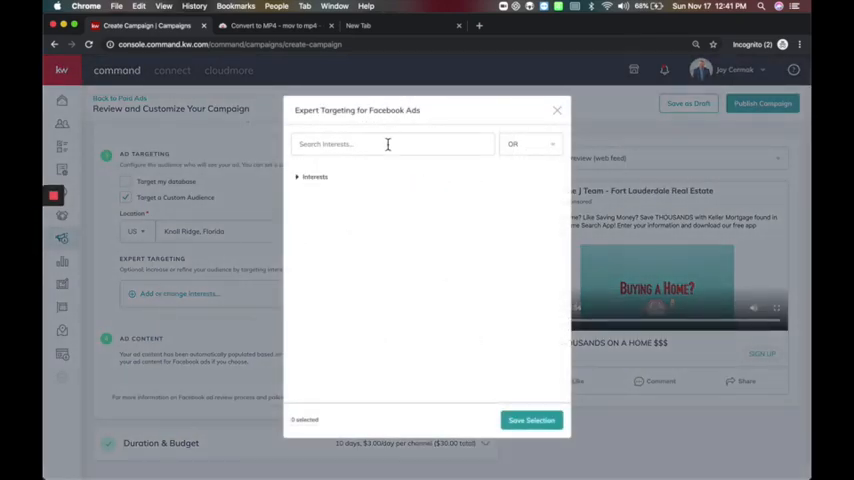
click(298, 176)
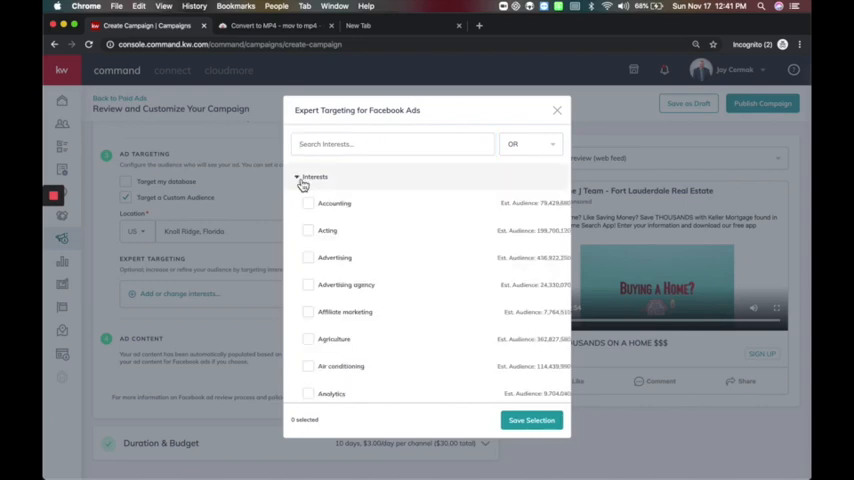
scroll(down, 3)
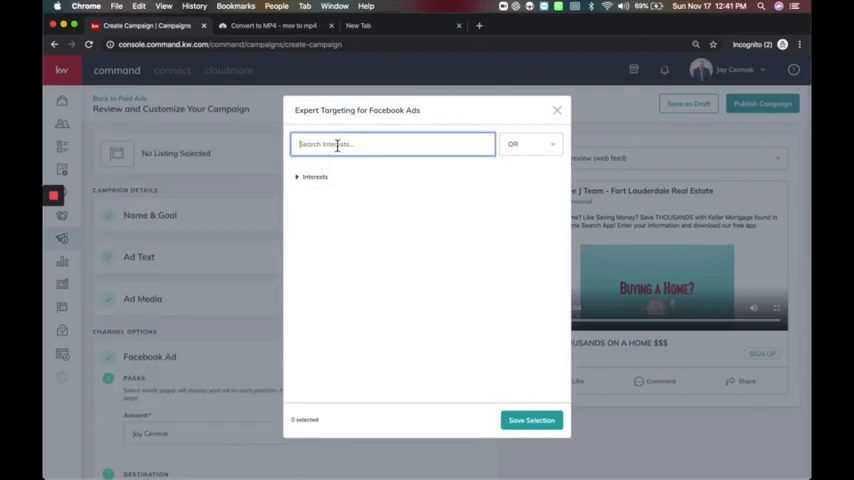
text(buyer)
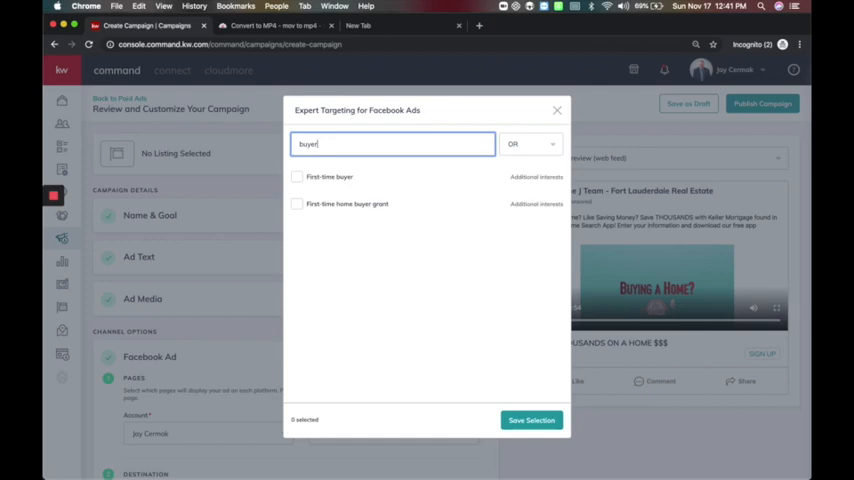
mouse_move(312, 220)
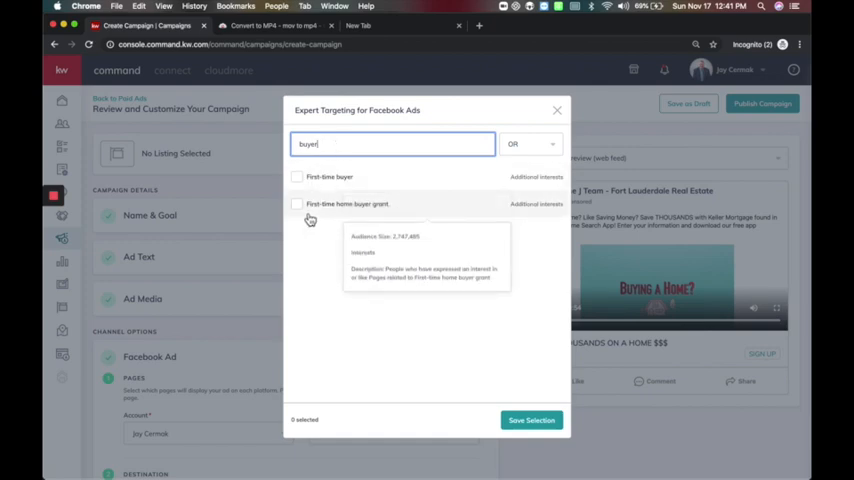
click(296, 176)
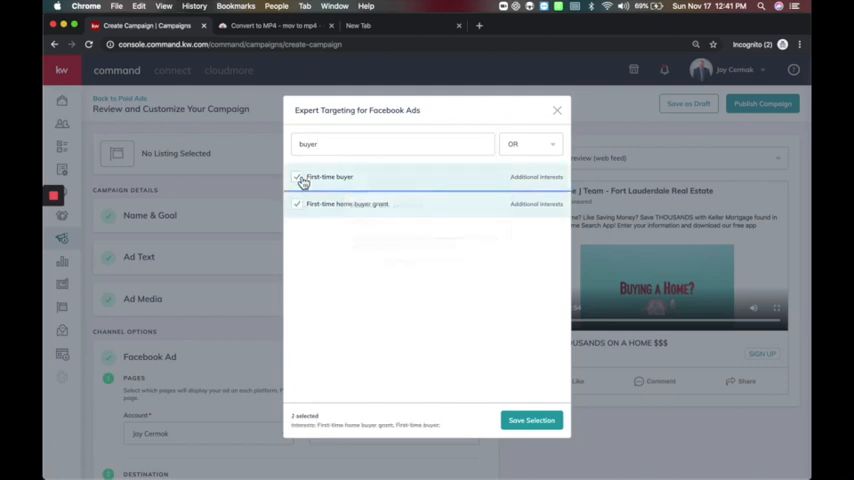
mouse_move(348, 184)
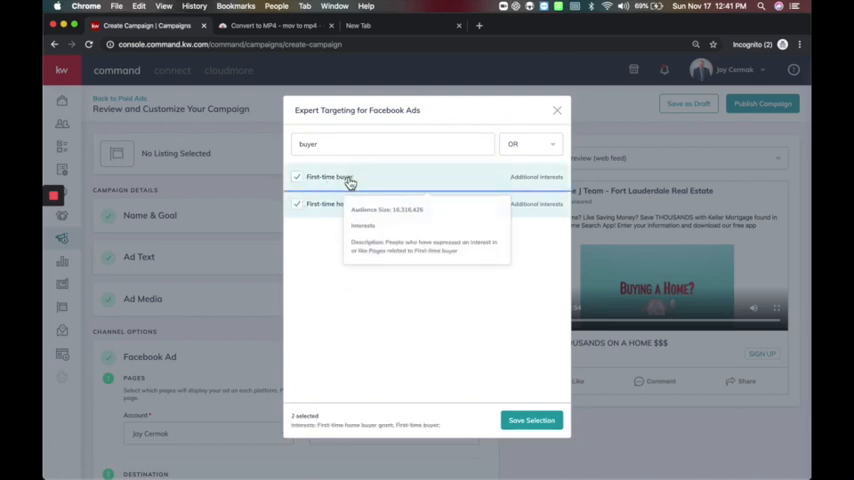
Add Zillow, Trulia and realtor.com interests to the targeting
click(390, 144)
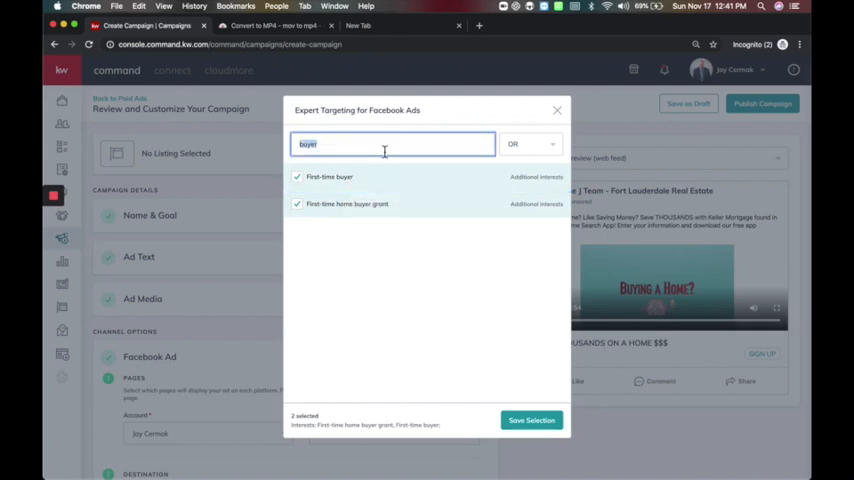
click(530, 144)
text(a)
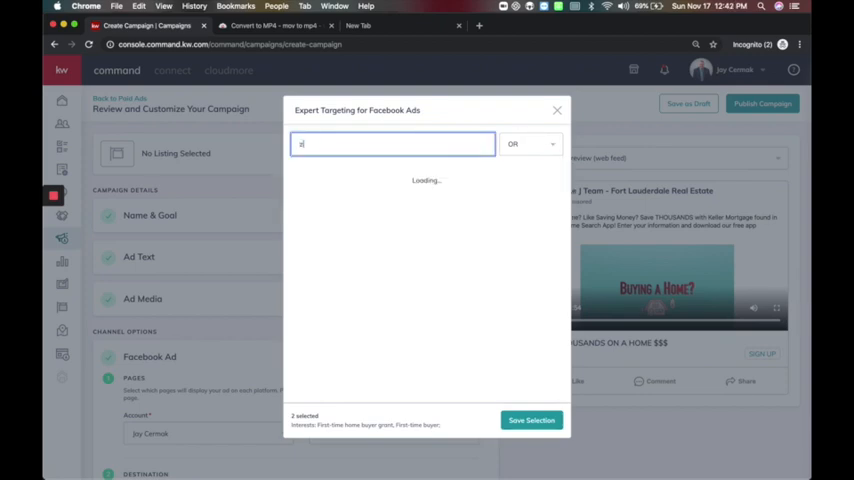
text(illow)
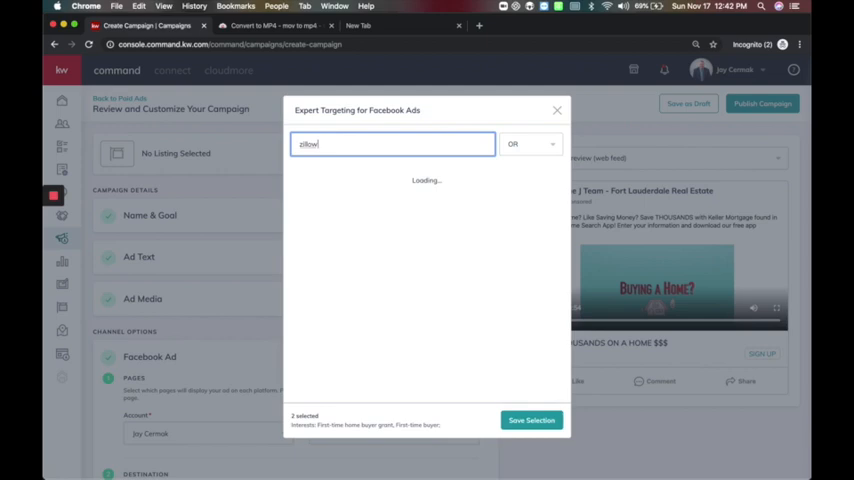
click(316, 176)
text(trulia)
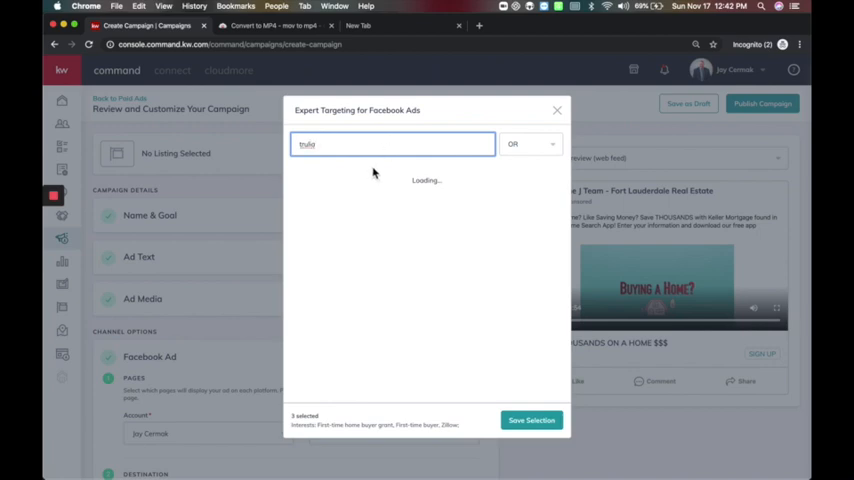
click(296, 174)
text(realtor.com)
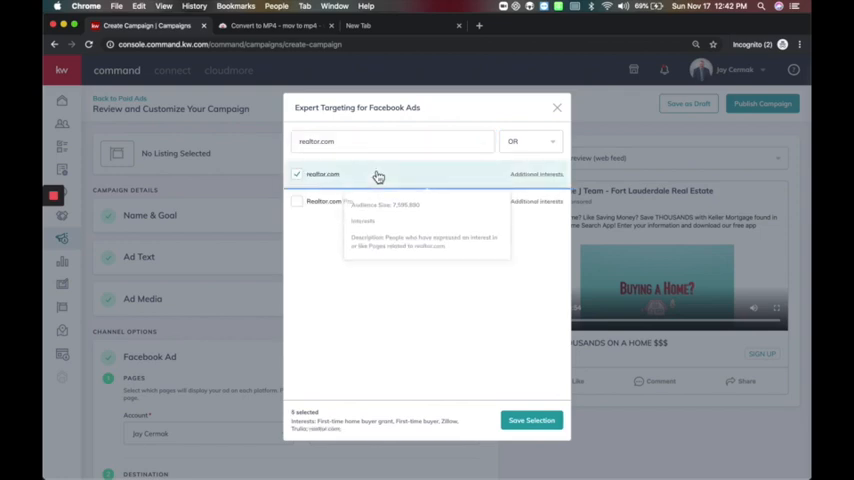
mouse_move(480, 432)
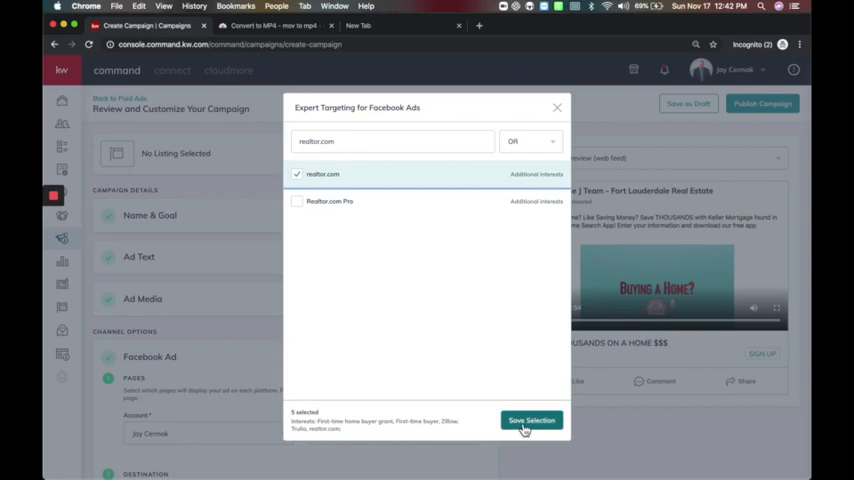
Save the five chosen interests and review the targeting list and radius
click(532, 420)
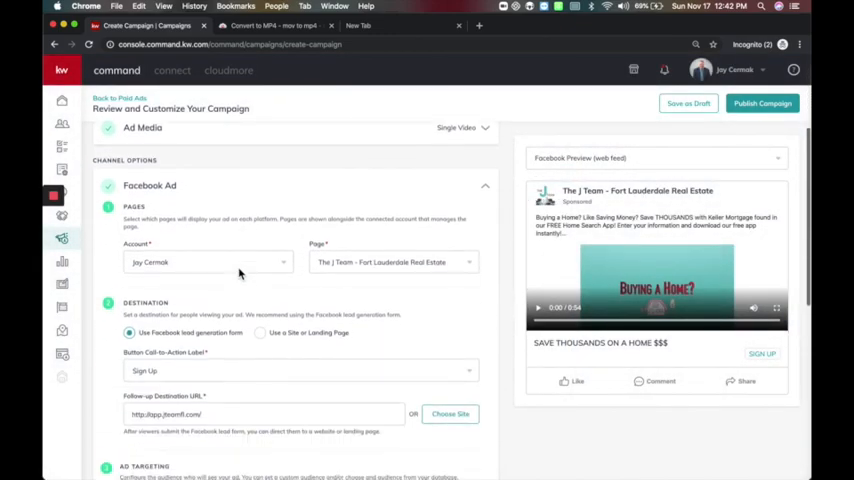
scroll(down, 3)
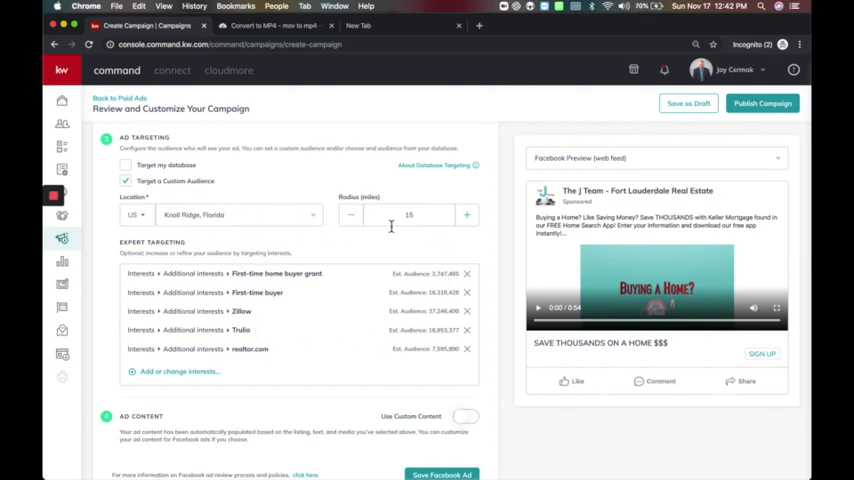
mouse_move(252, 288)
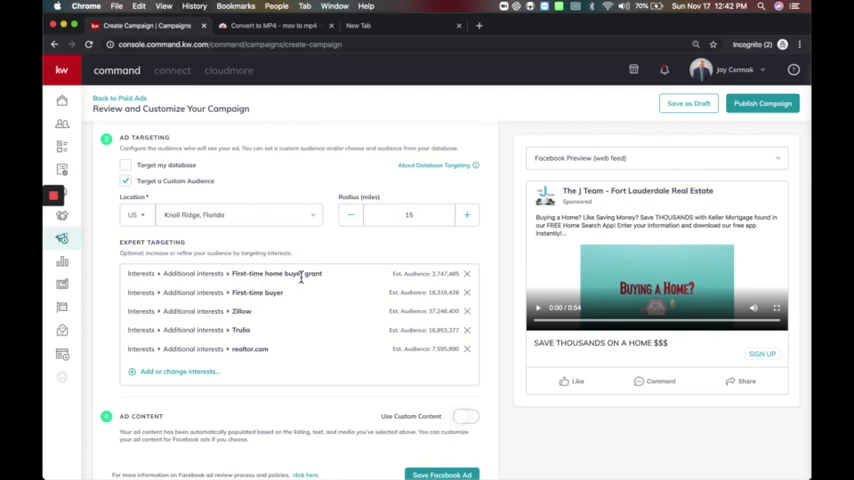
mouse_move(240, 348)
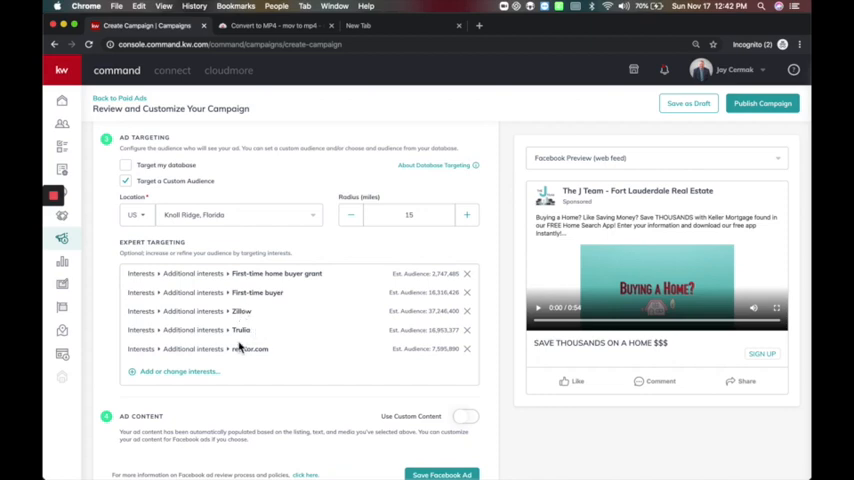
mouse_move(130, 292)
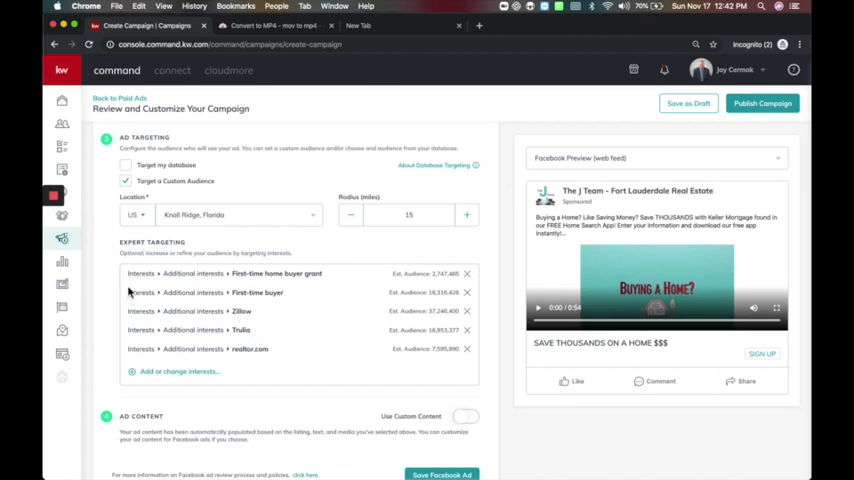
scroll(down, 3)
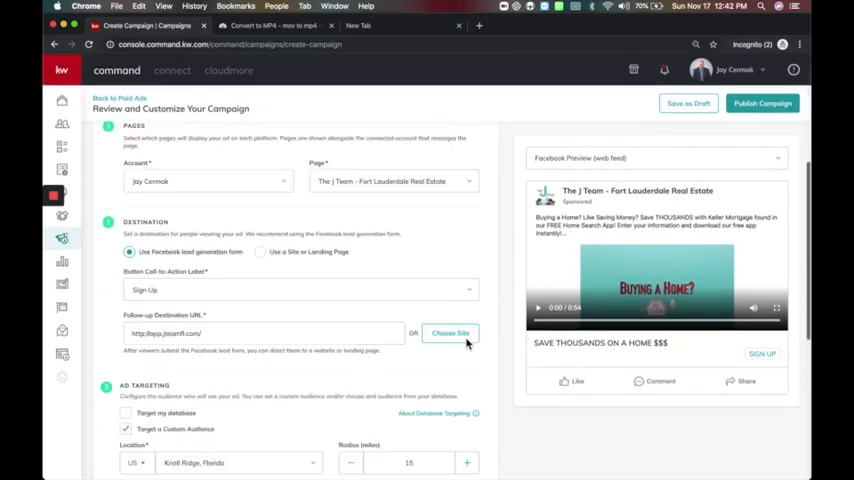
scroll(down, 3)
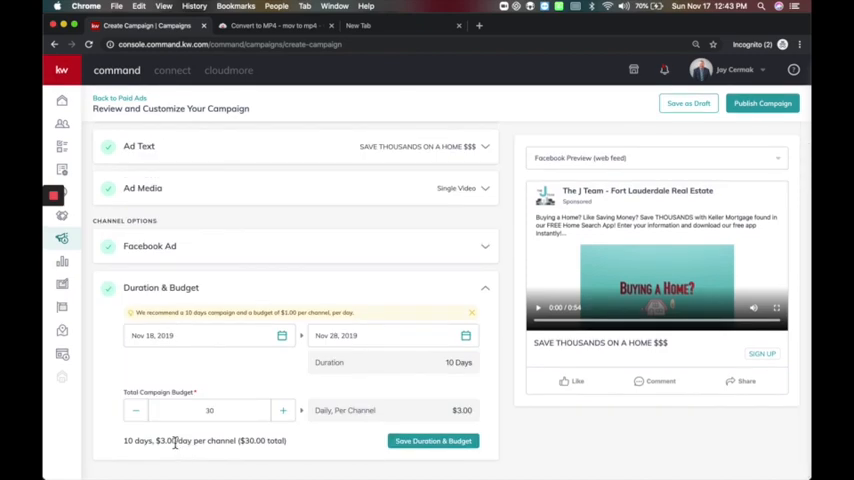
mouse_move(330, 384)
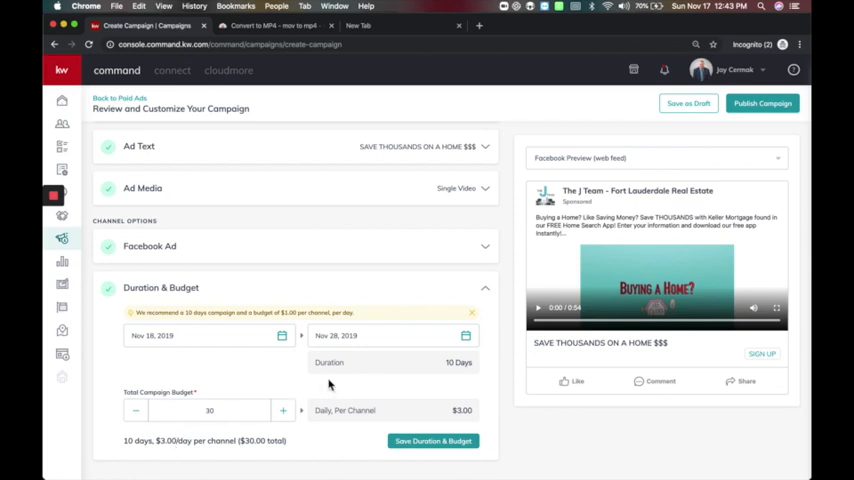
Change the total budget to $50 over 10 days and save it
click(210, 410)
text(50)
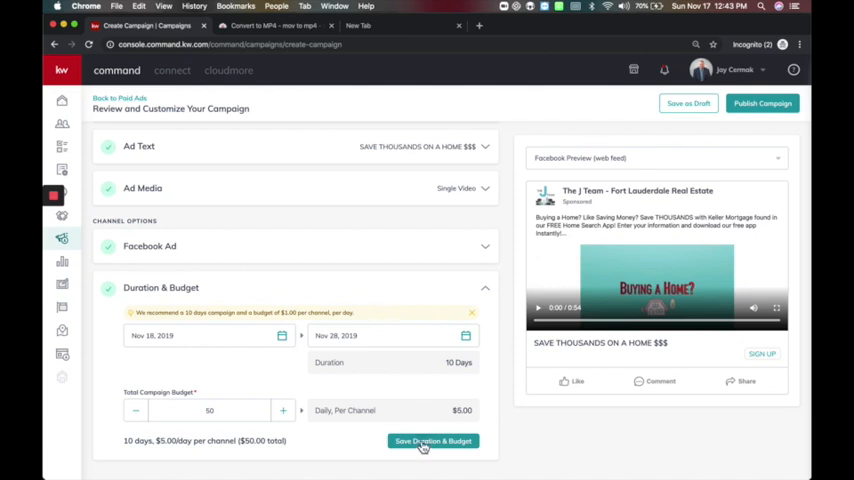
click(432, 440)
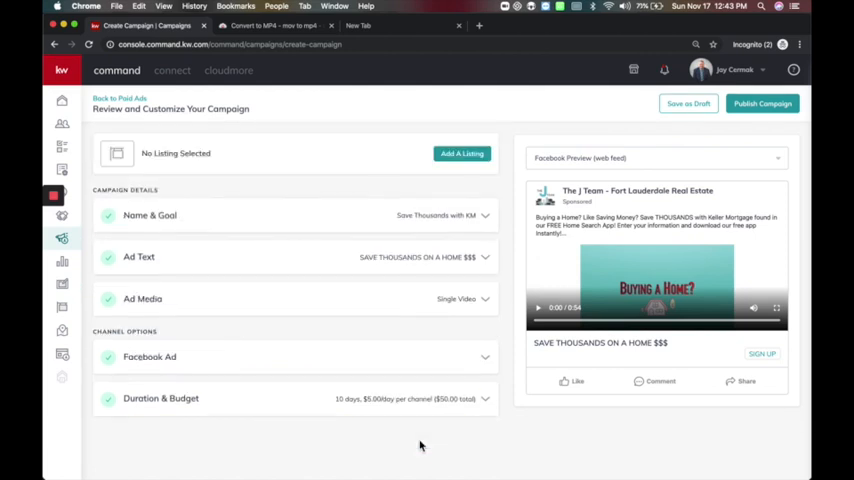
mouse_move(620, 160)
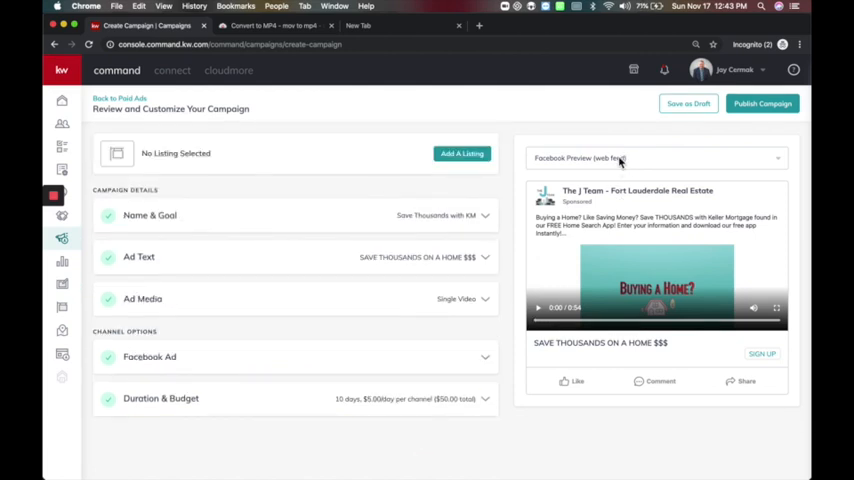
Check the ad preview on mobile and desktop and review the ad details
click(656, 158)
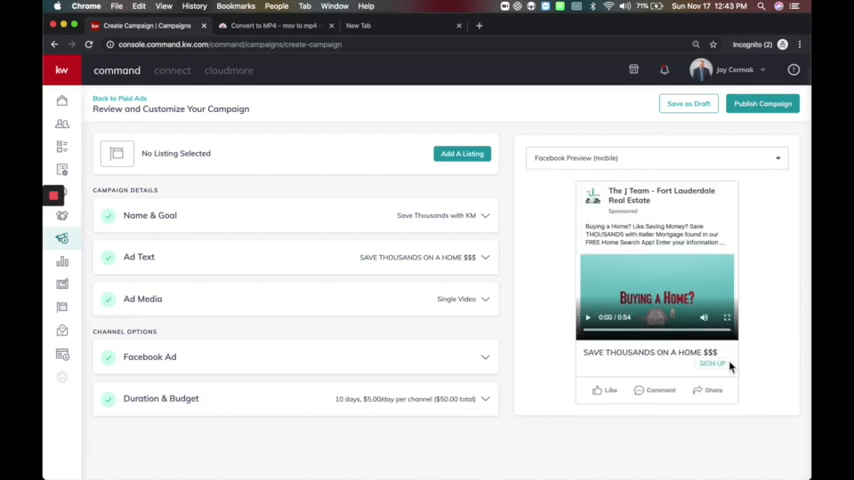
click(656, 156)
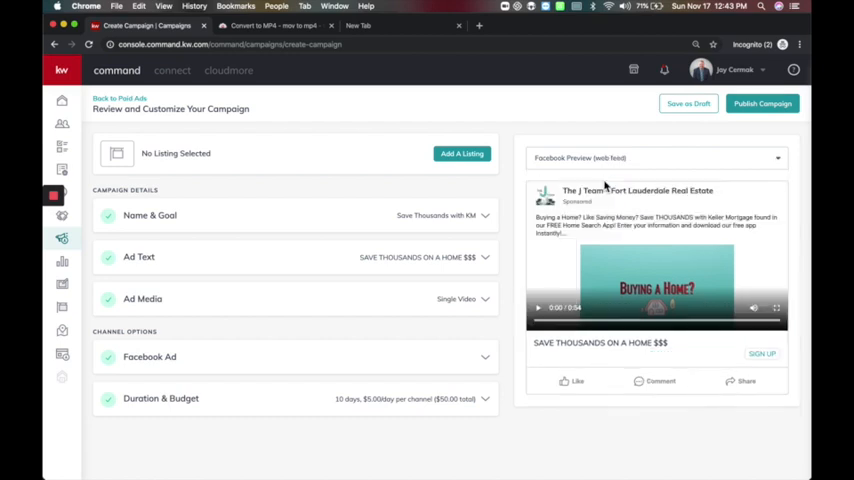
mouse_move(756, 356)
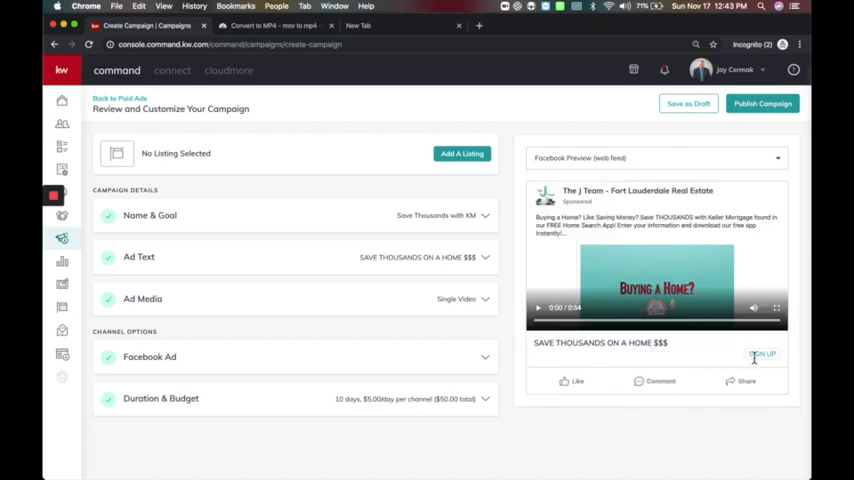
mouse_move(652, 252)
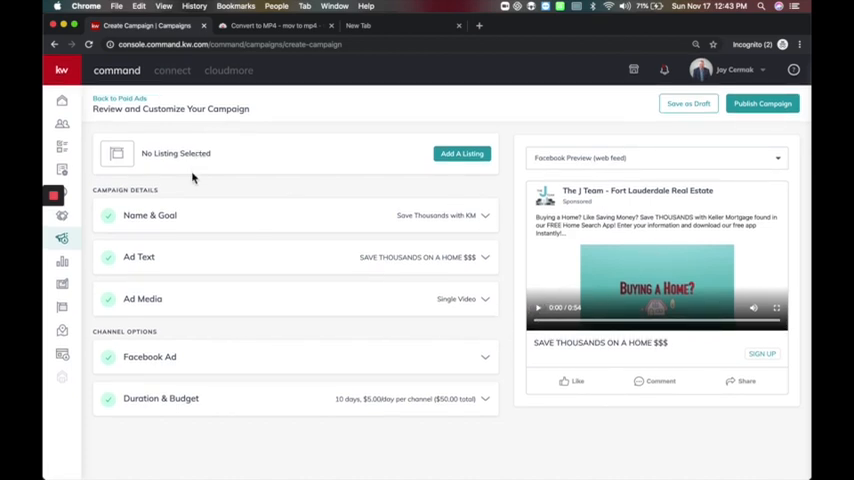
mouse_move(192, 224)
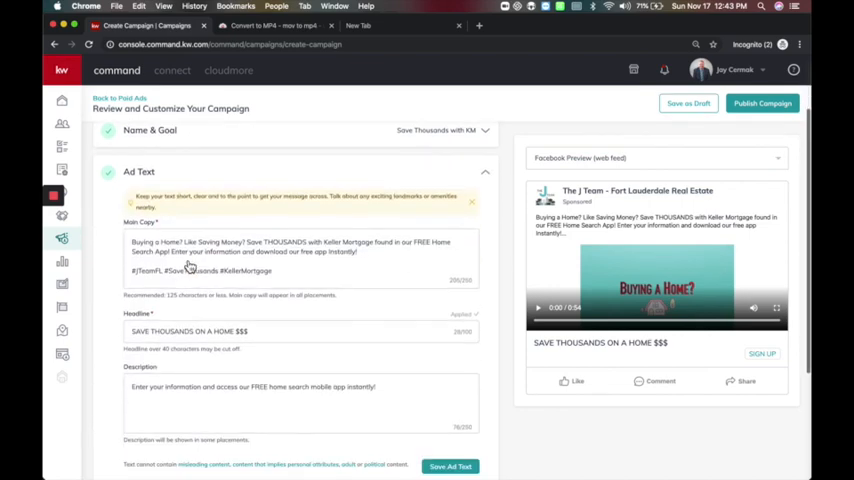
click(450, 466)
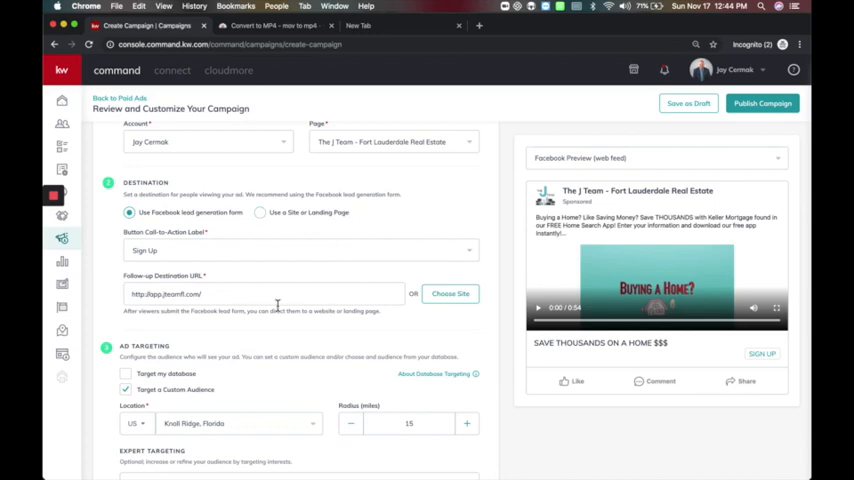
scroll(down, 3)
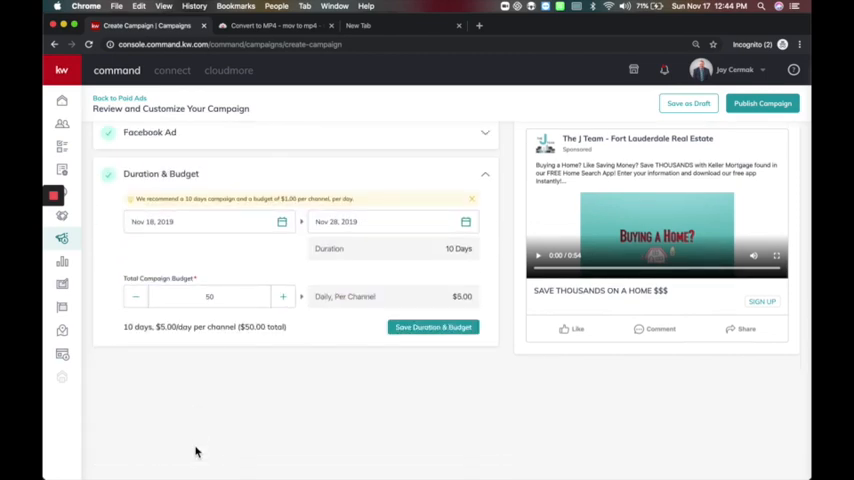
scroll(up, 3)
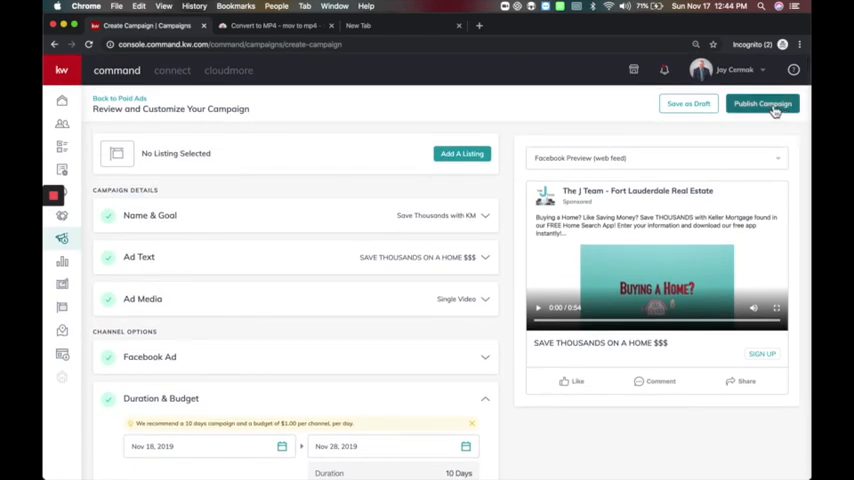
Publish the campaign, reaching the payment-profile chooser with two saved cards
click(762, 104)
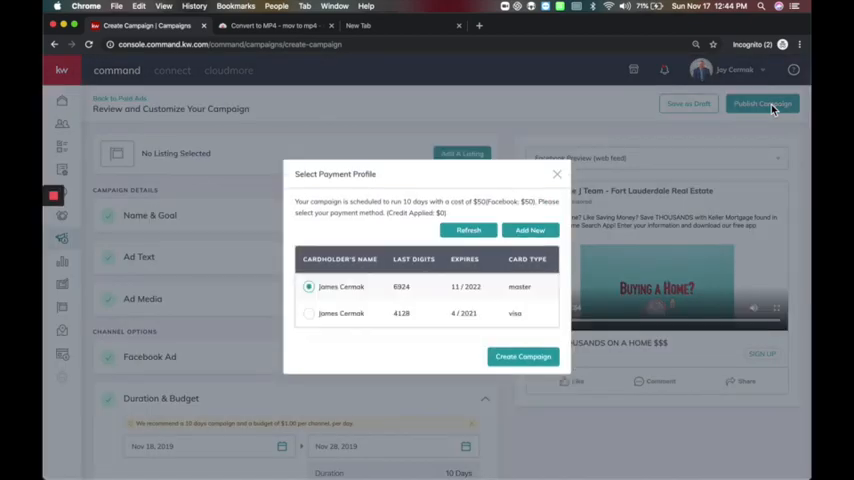
mouse_move(636, 126)
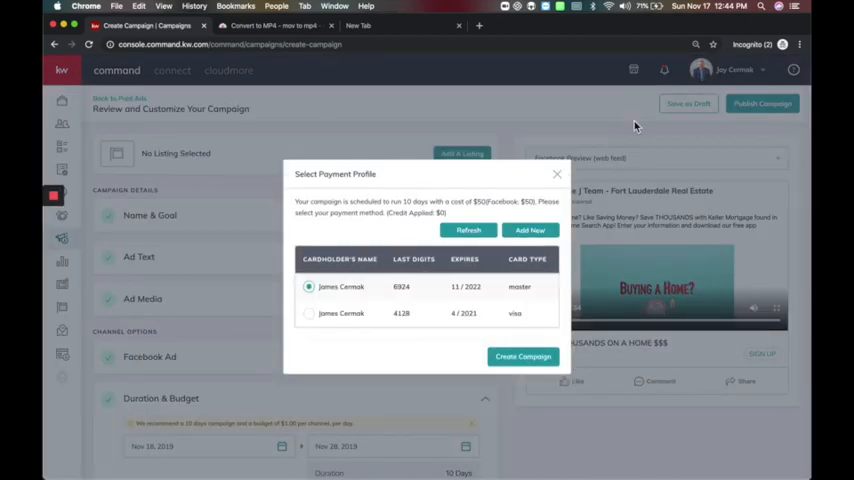